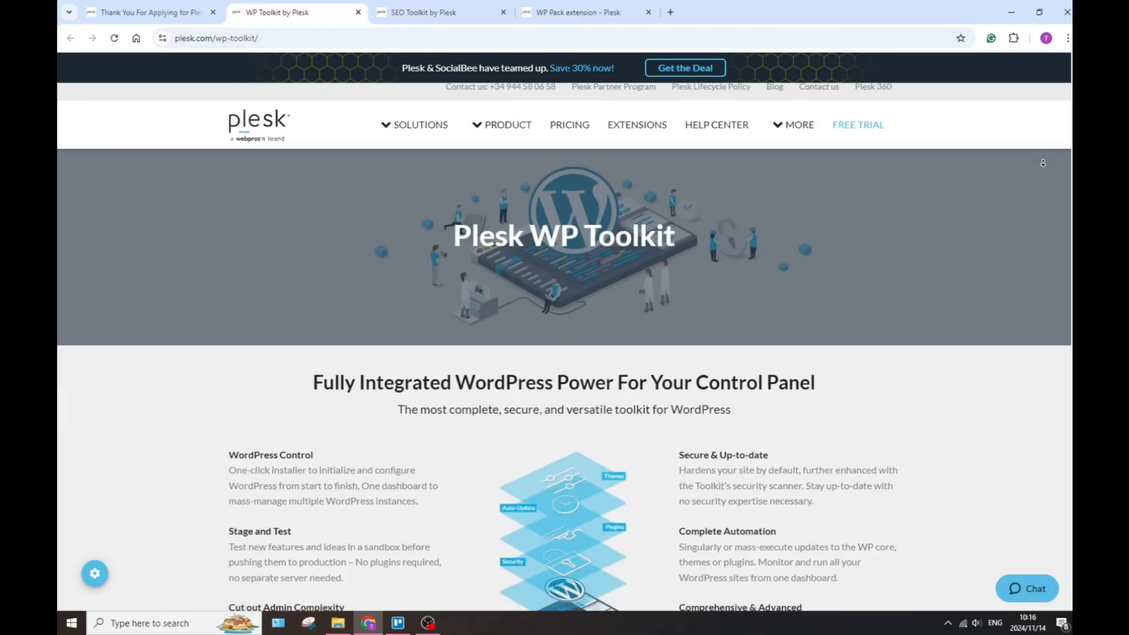
Scroll the WP Toolkit page from its banner through the features to the edition comparison table
{"action": "scroll", "scroll_direction": "down", "scroll_amount": 3}
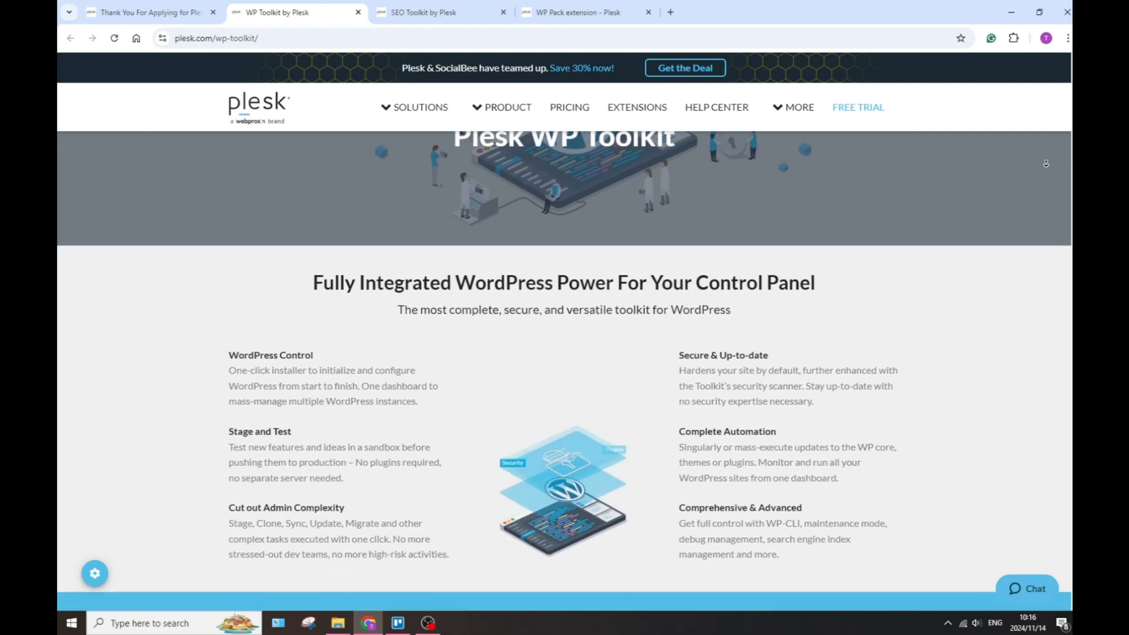
{"action": "scroll", "scroll_direction": "down", "scroll_amount": 3}
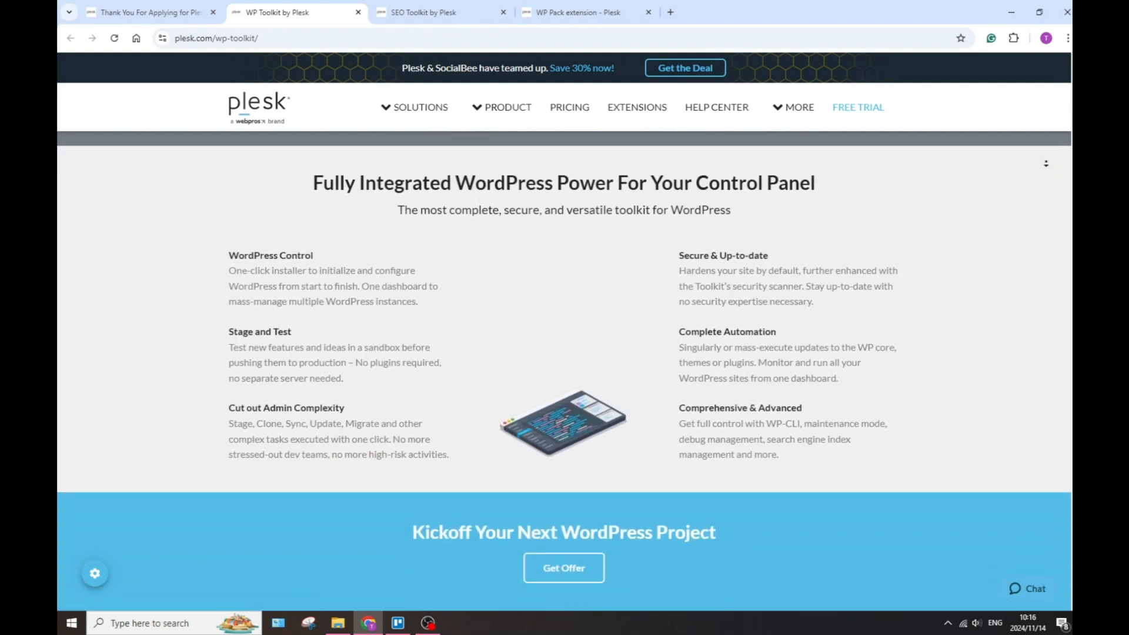
{"action": "scroll", "scroll_direction": "down", "scroll_amount": 3}
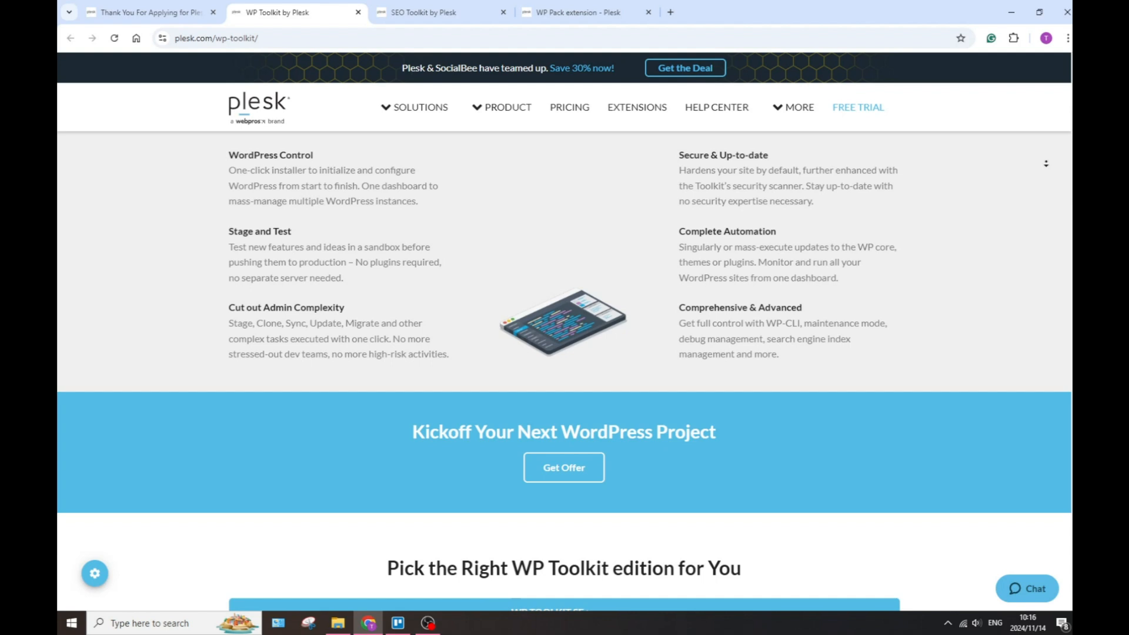
{"action": "scroll", "scroll_direction": "down", "scroll_amount": 3}
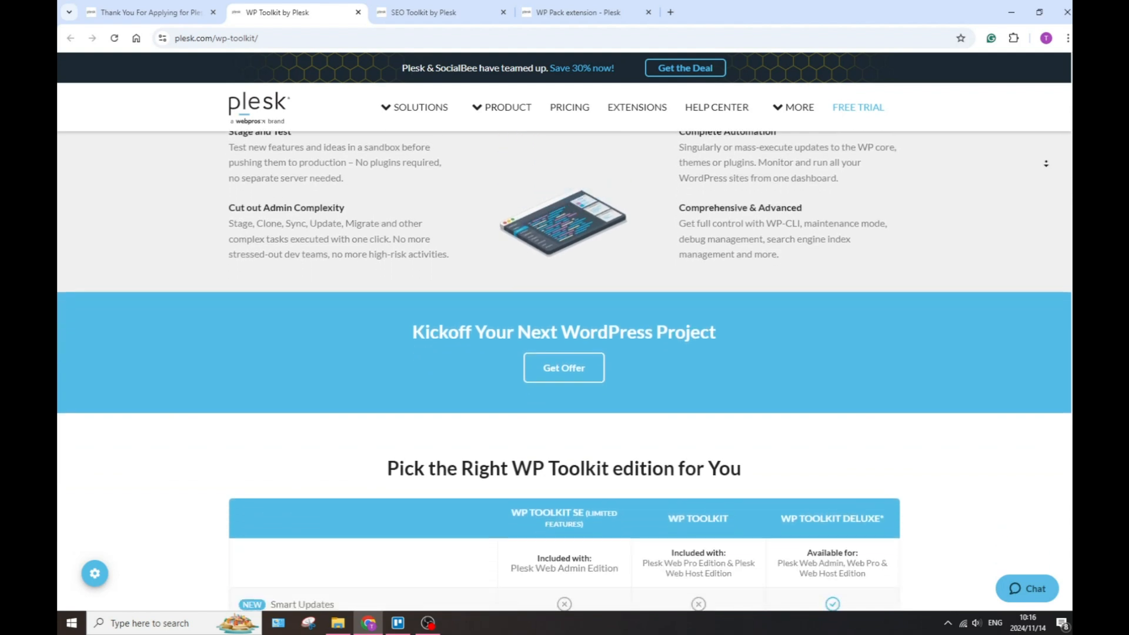
{"action": "scroll", "scroll_direction": "down", "scroll_amount": 3}
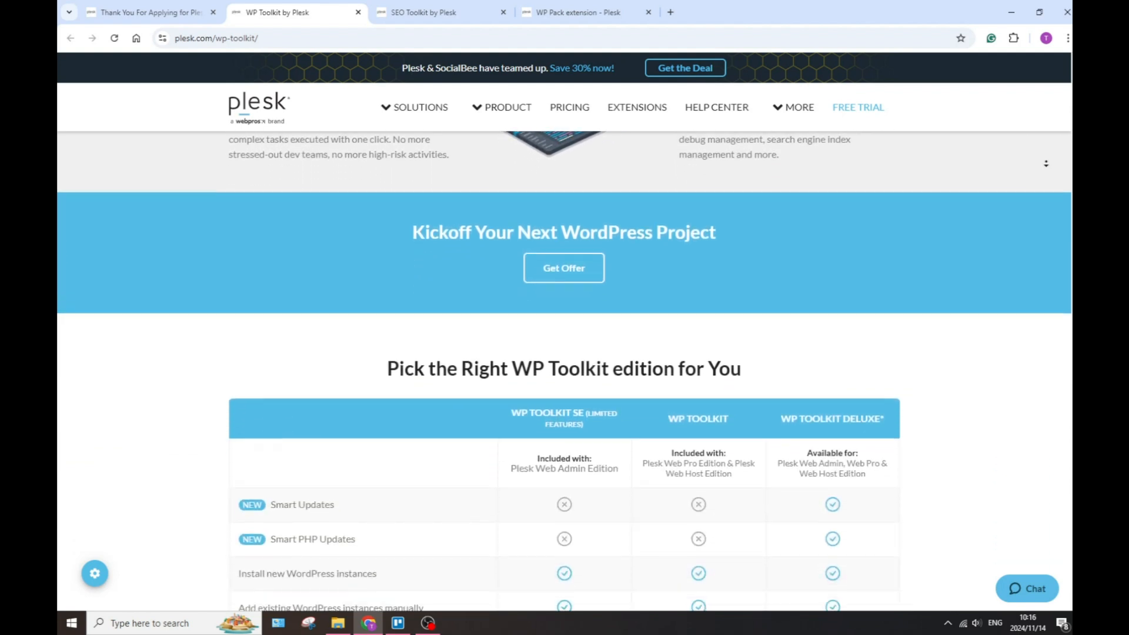
{"action": "scroll", "scroll_direction": "down", "scroll_amount": 3}
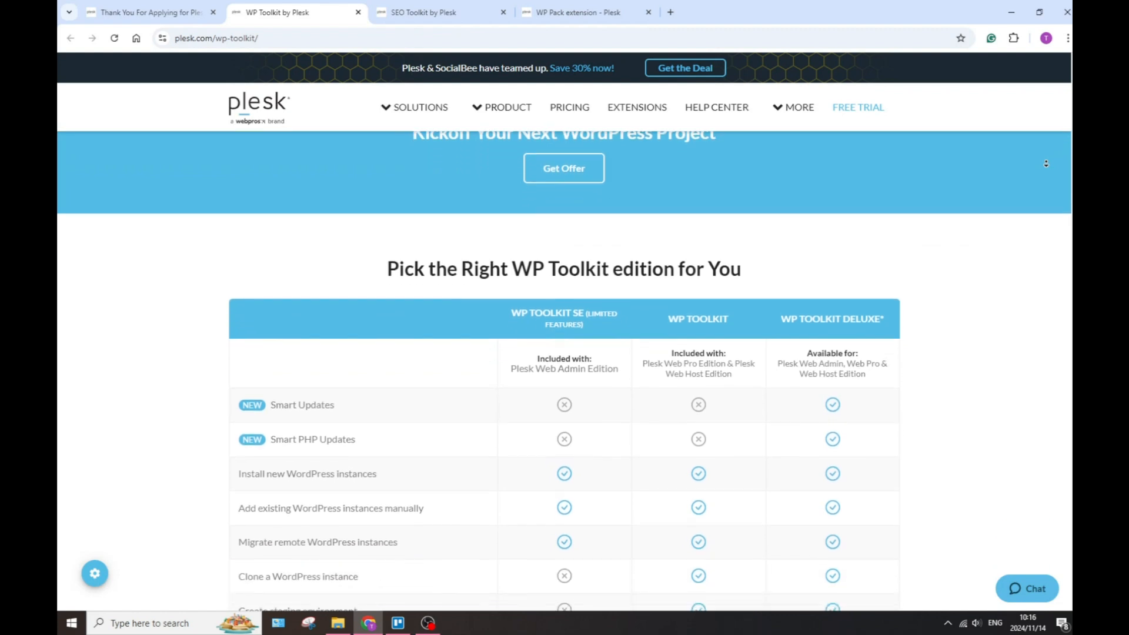
{"action": "scroll", "scroll_direction": "down", "scroll_amount": 3}
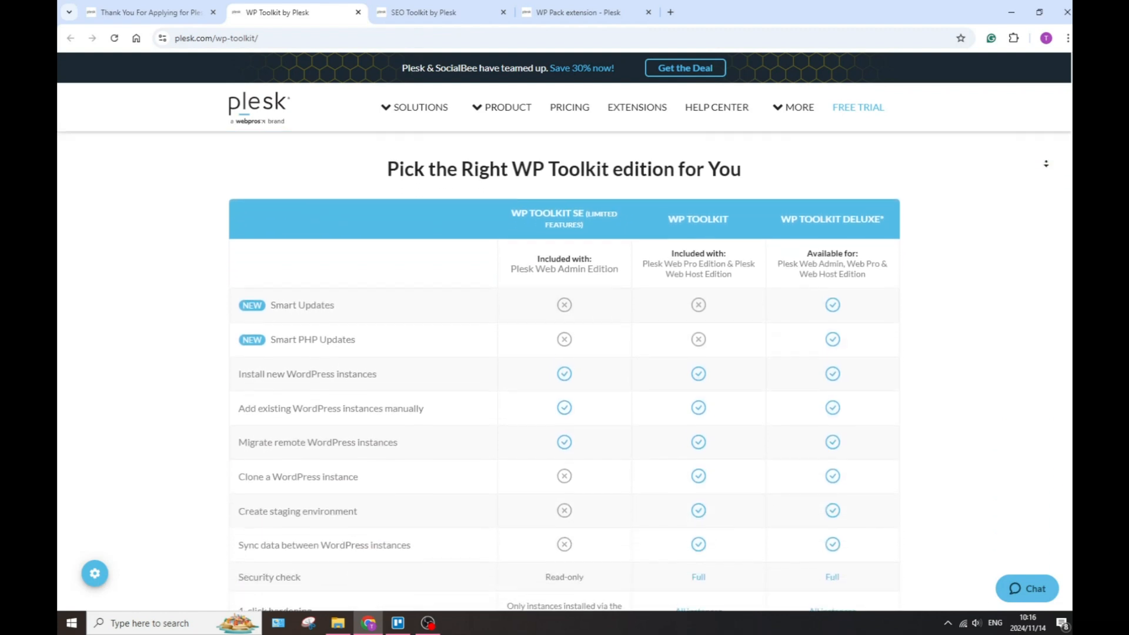
{"action": "scroll", "scroll_direction": "down", "scroll_amount": 3}
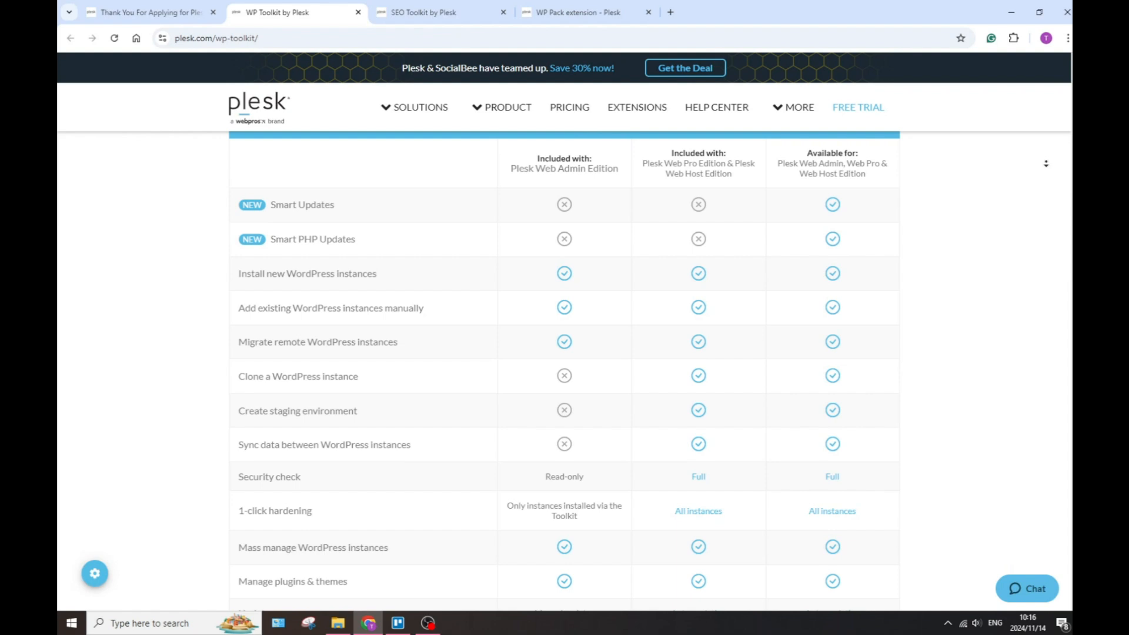
{"action": "scroll", "scroll_direction": "down", "scroll_amount": 3}
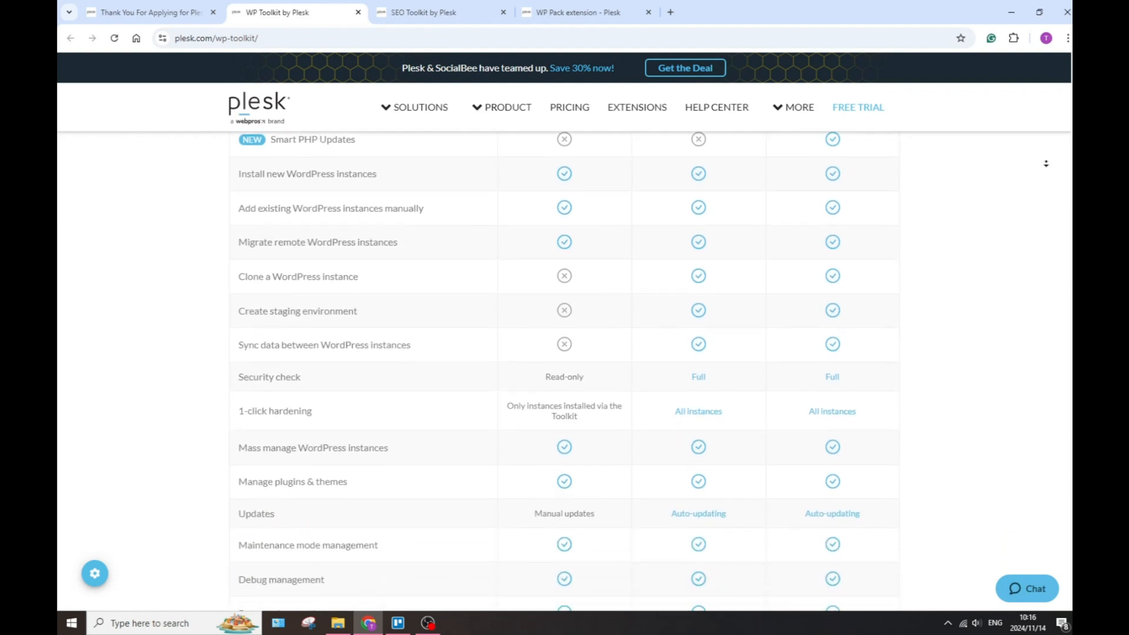
{"action": "scroll", "scroll_direction": "down", "scroll_amount": 3}
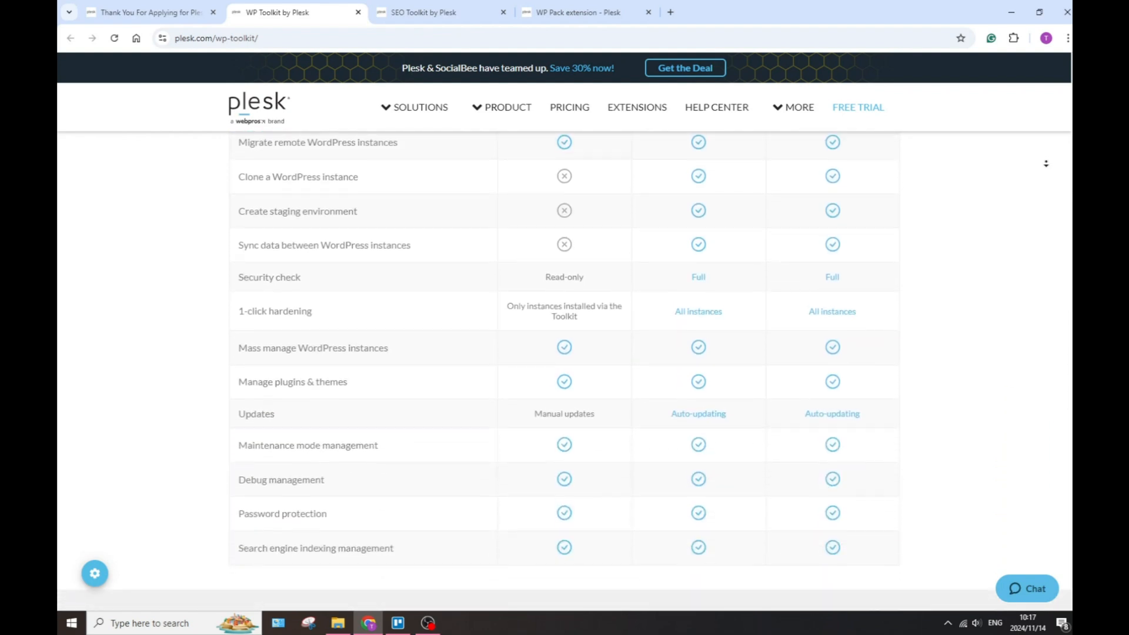
{"action": "scroll", "scroll_direction": "down", "scroll_amount": 3}
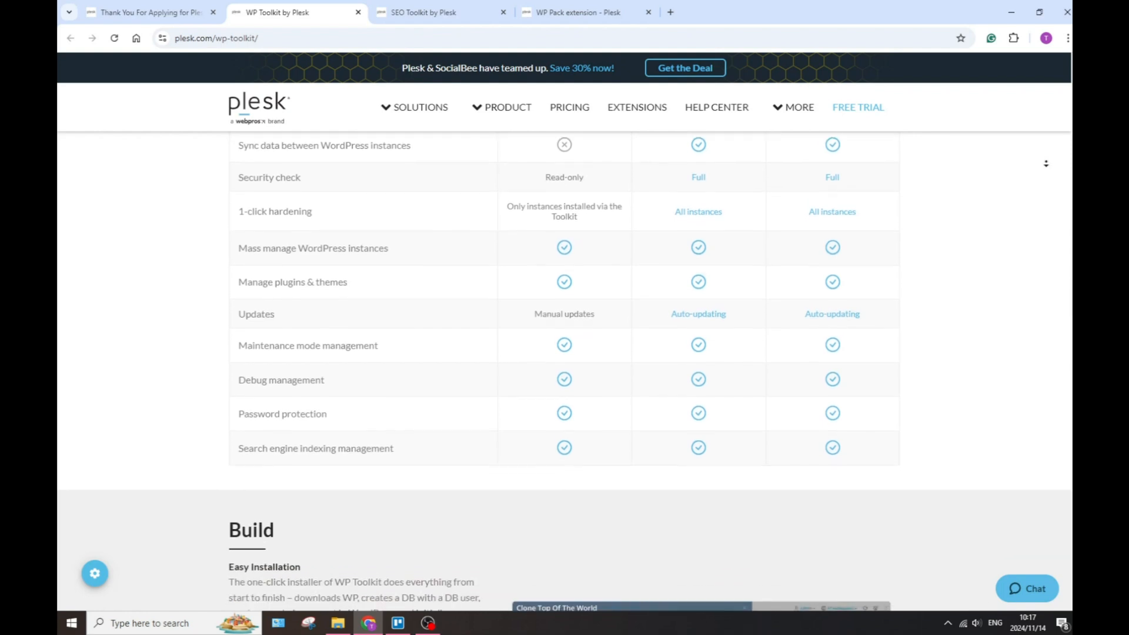
{"action": "scroll", "scroll_direction": "down", "scroll_amount": 3}
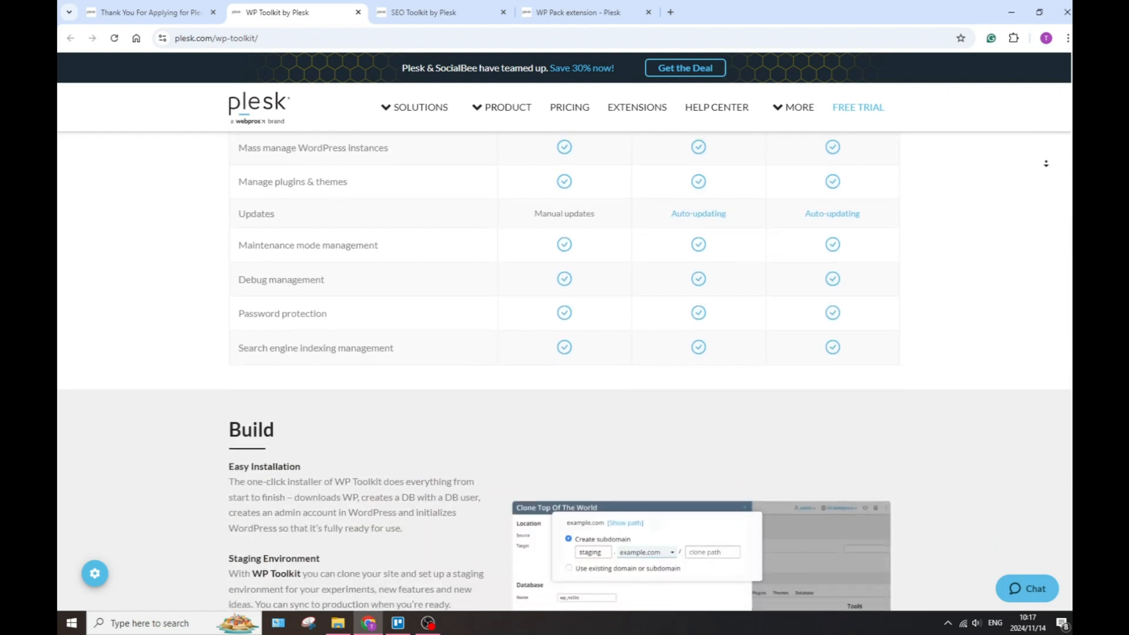
{"action": "scroll", "scroll_direction": "down", "scroll_amount": 3}
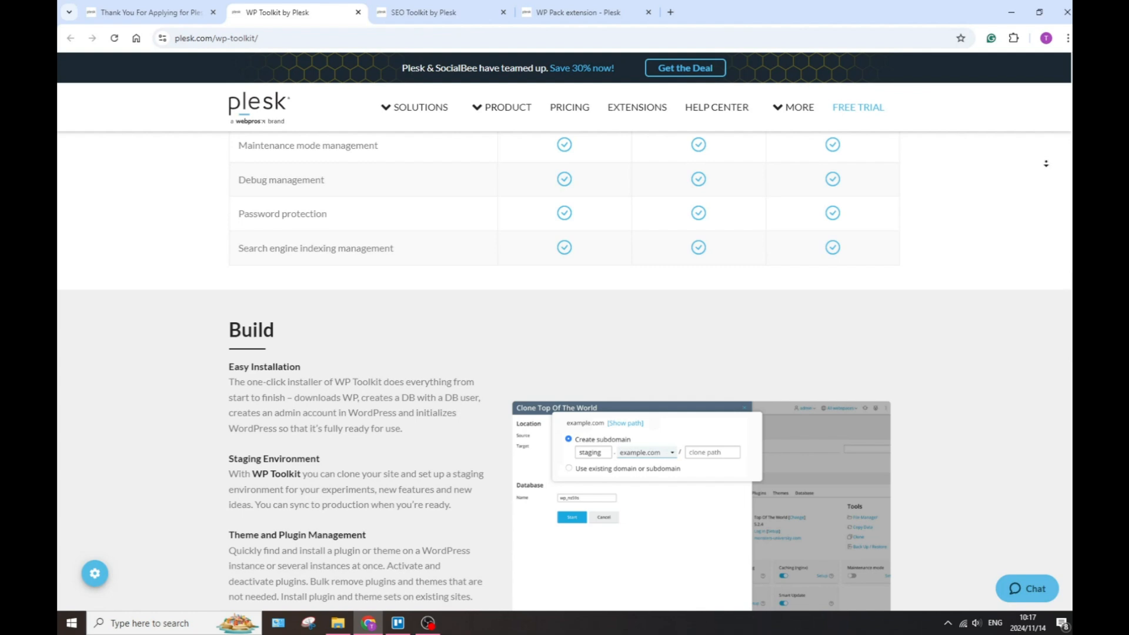
{"action": "scroll", "scroll_direction": "down", "scroll_amount": 3}
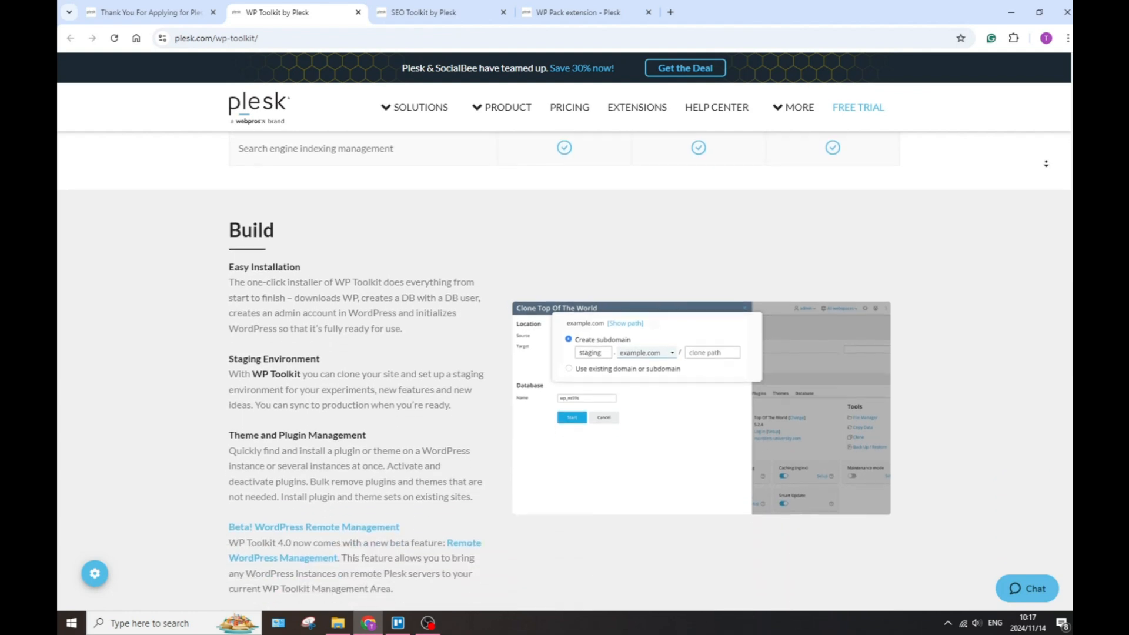
Continue down past the Run features to the newsletter signup and footer
{"action": "scroll", "scroll_direction": "down", "scroll_amount": 3}
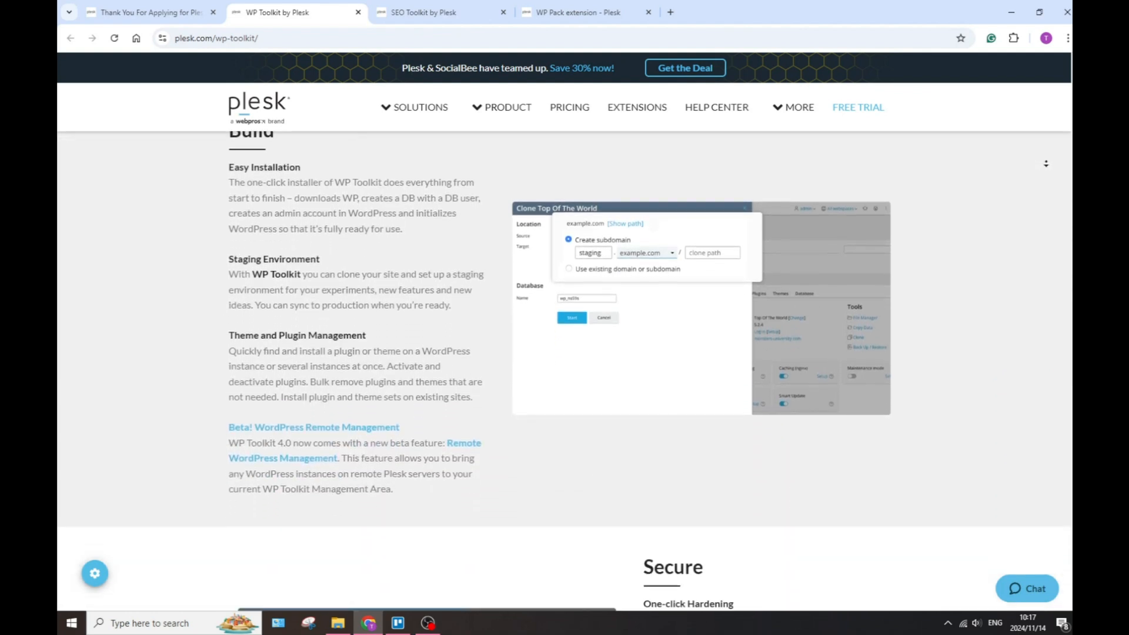
{"action": "scroll", "scroll_direction": "down", "scroll_amount": 3}
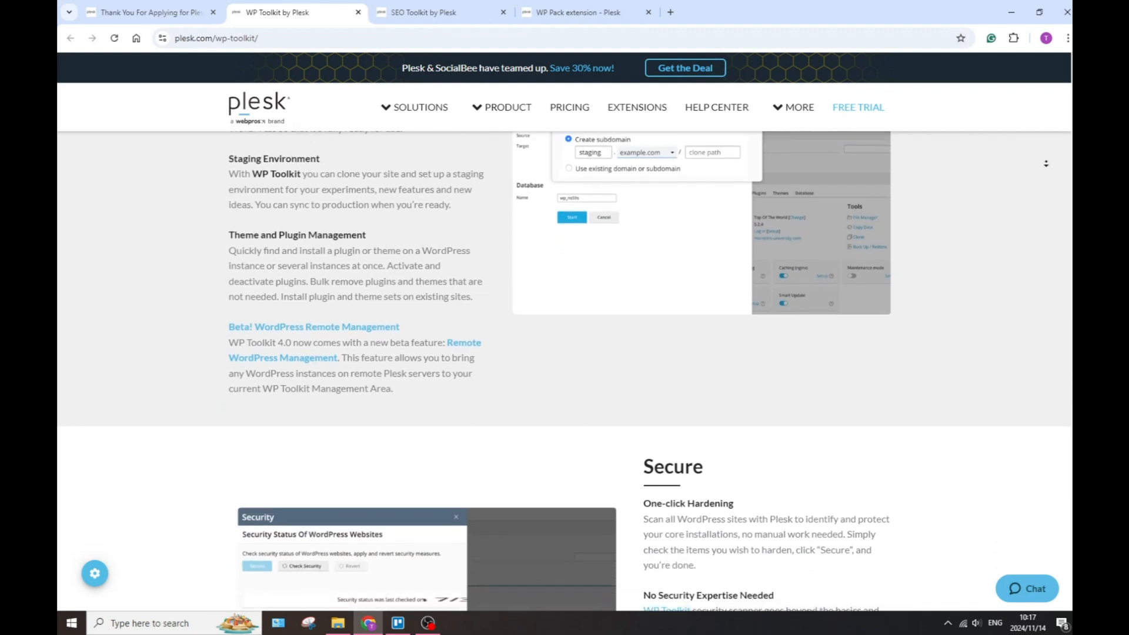
{"action": "scroll", "scroll_direction": "down", "scroll_amount": 3}
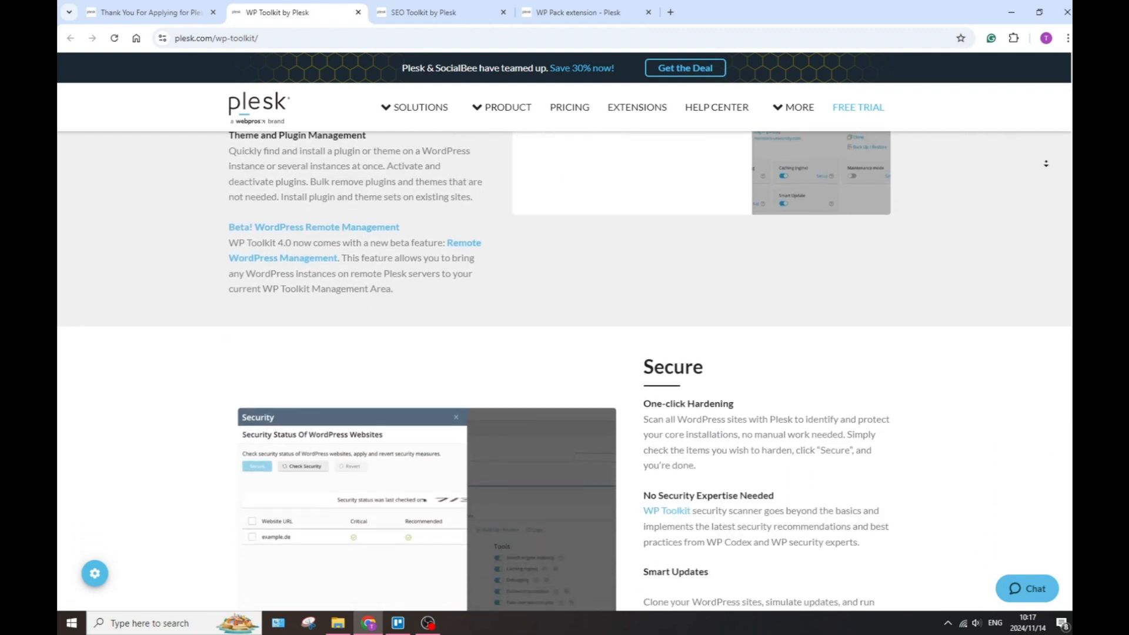
{"action": "scroll", "scroll_direction": "down", "scroll_amount": 3}
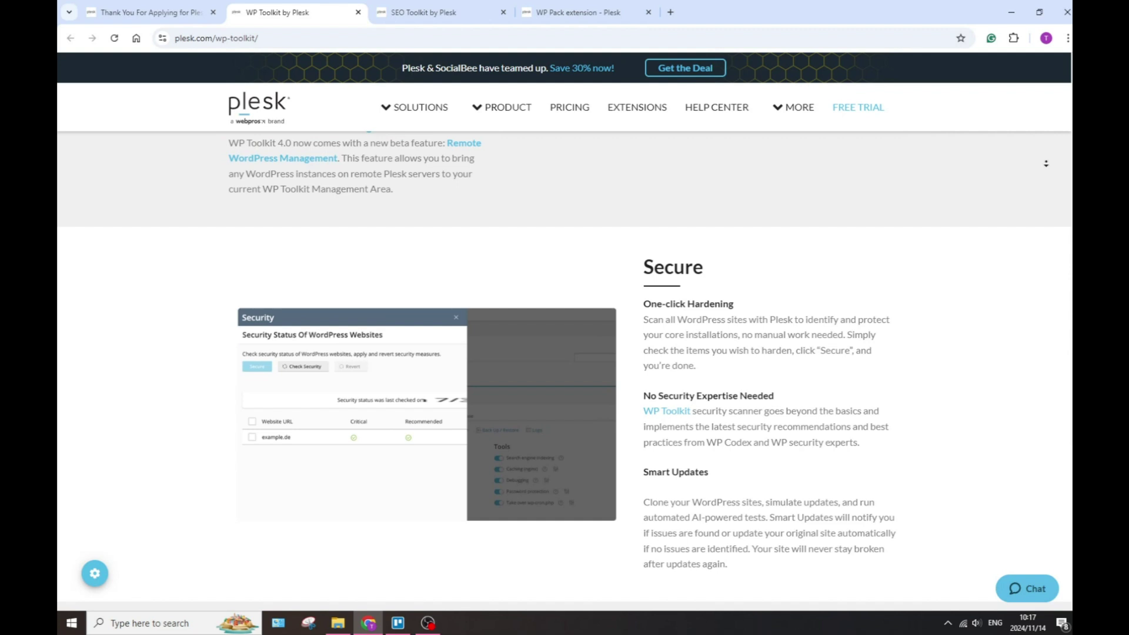
{"action": "scroll", "scroll_direction": "down", "scroll_amount": 3}
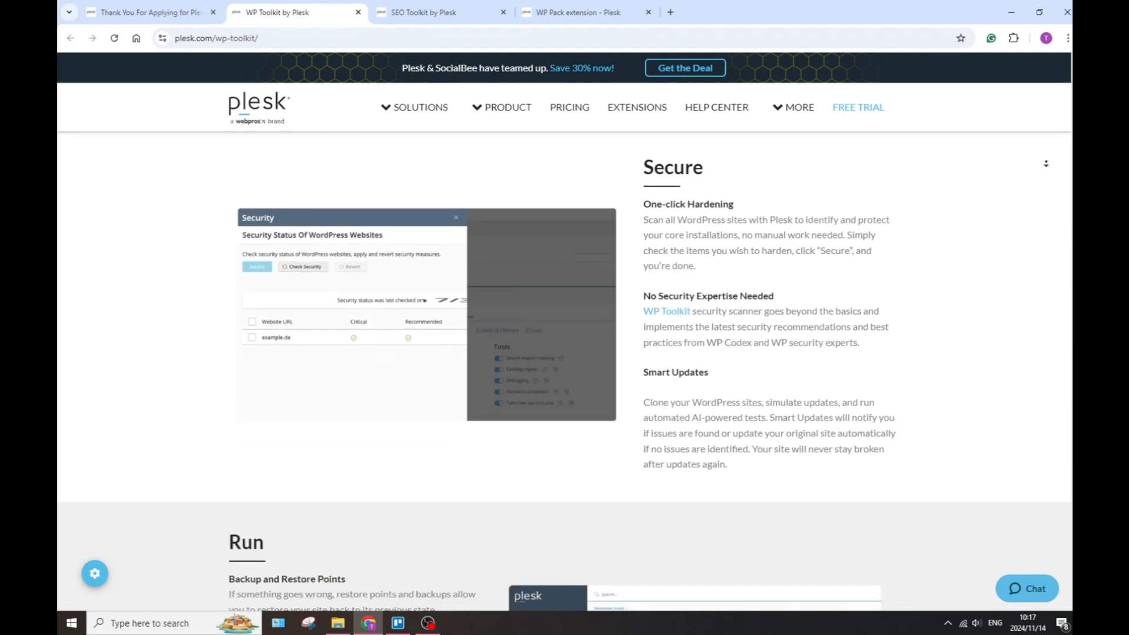
{"action": "scroll", "scroll_direction": "down", "scroll_amount": 3}
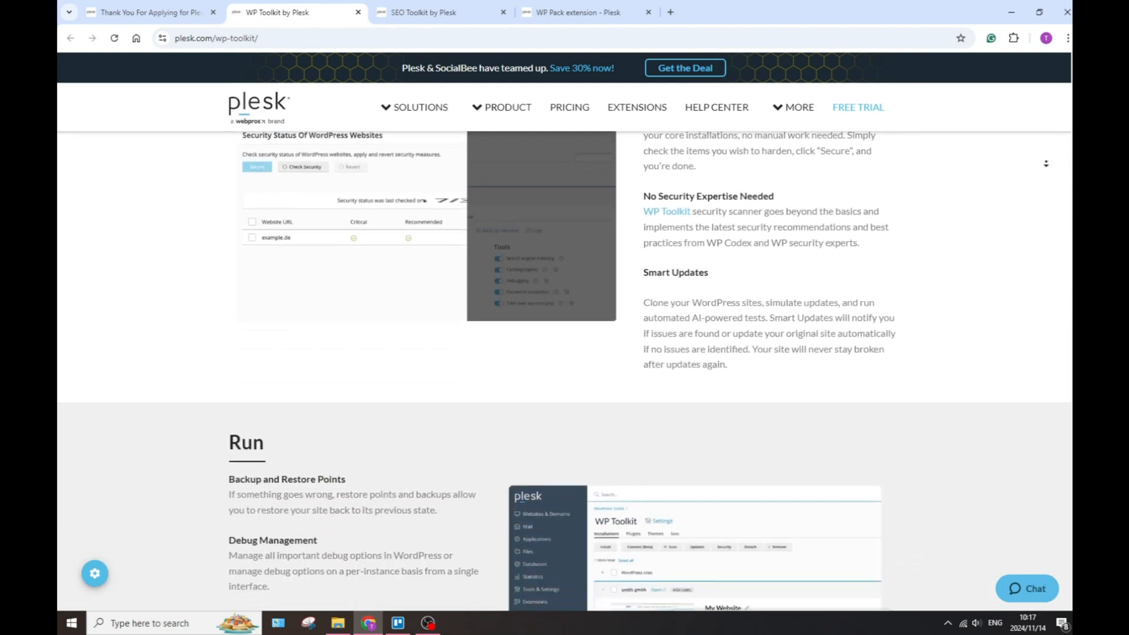
{"action": "scroll", "scroll_direction": "down", "scroll_amount": 3}
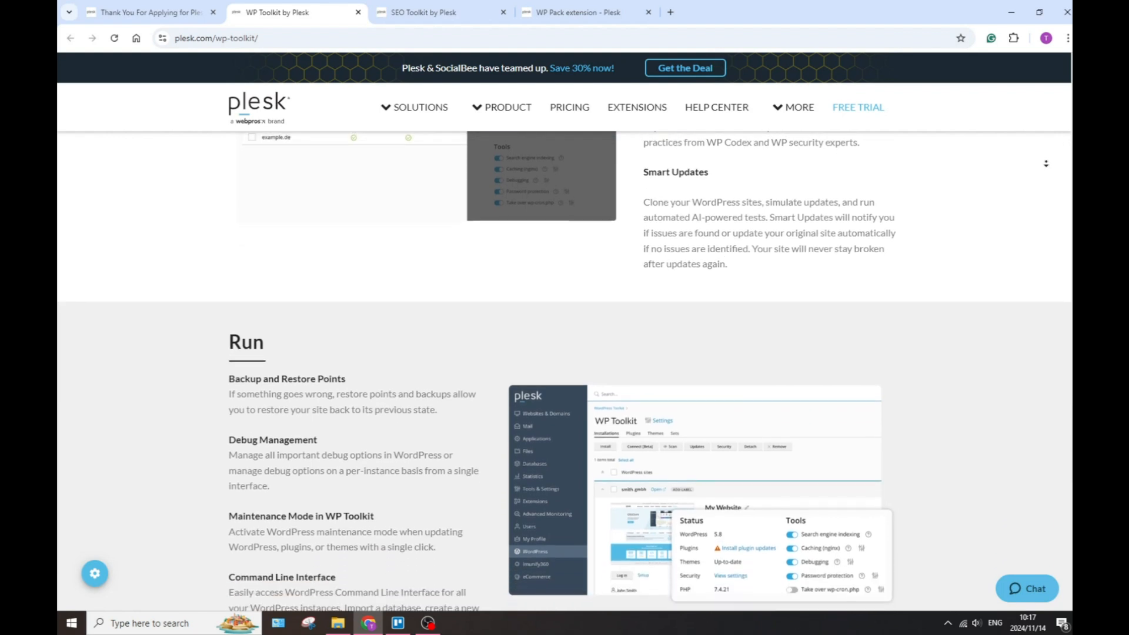
{"action": "scroll", "scroll_direction": "down", "scroll_amount": 3}
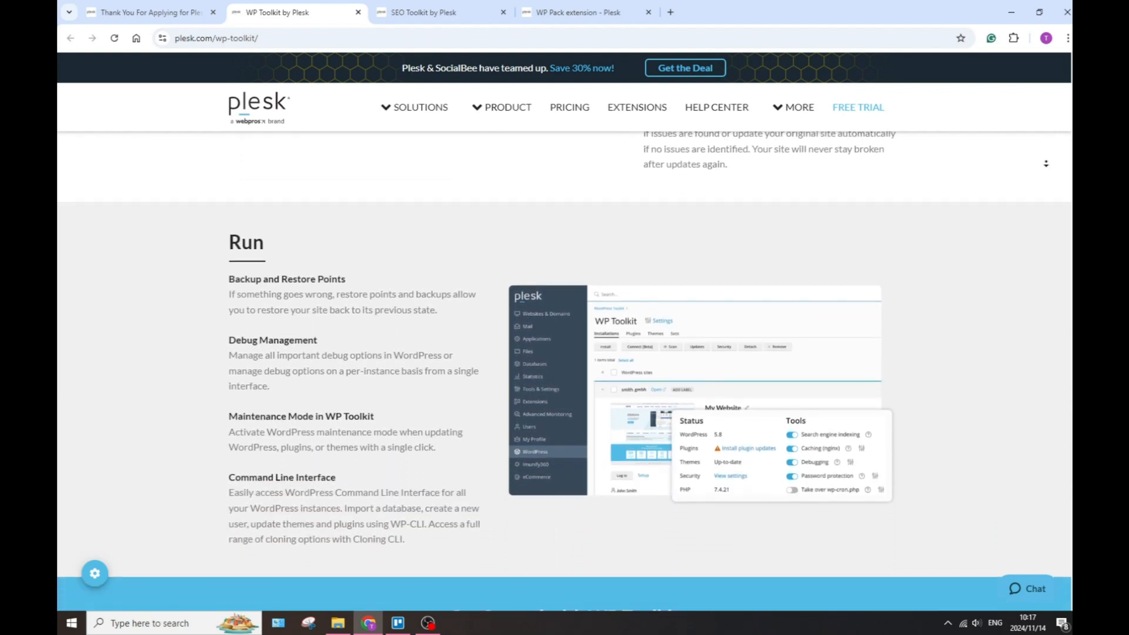
{"action": "scroll", "scroll_direction": "down", "scroll_amount": 3}
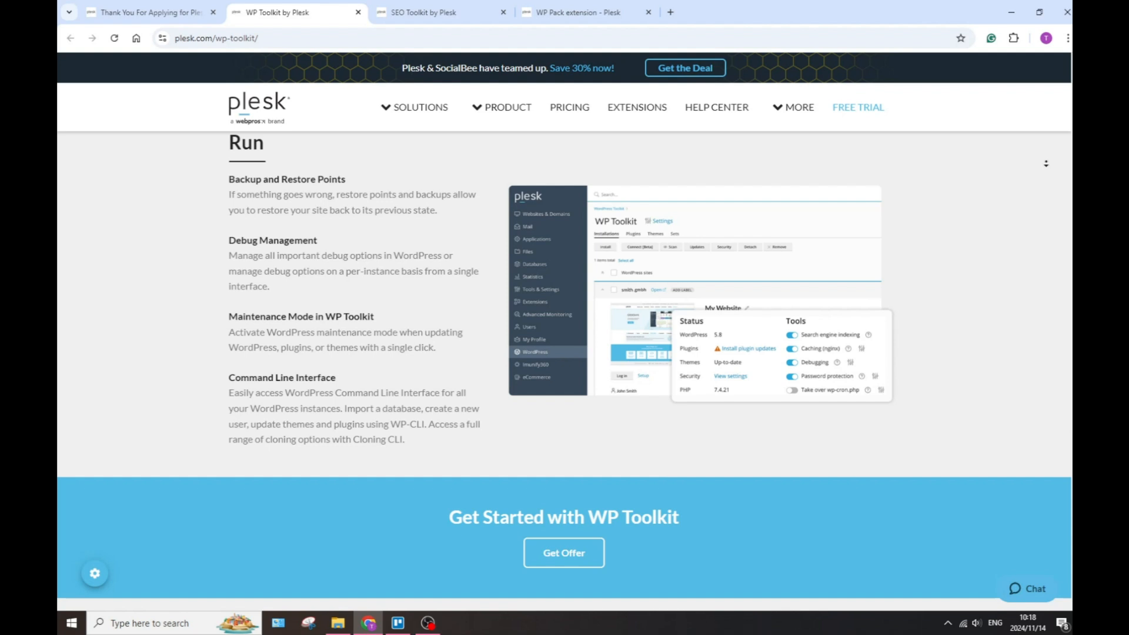
{"action": "scroll", "scroll_direction": "down", "scroll_amount": 3}
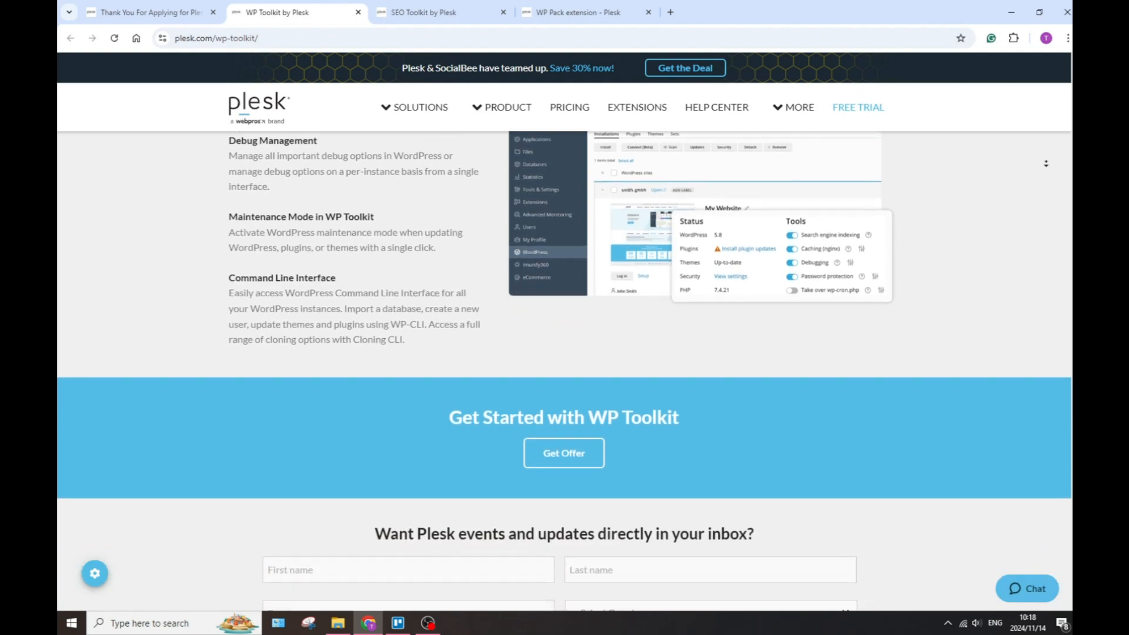
{"action": "scroll", "scroll_direction": "down", "scroll_amount": 3}
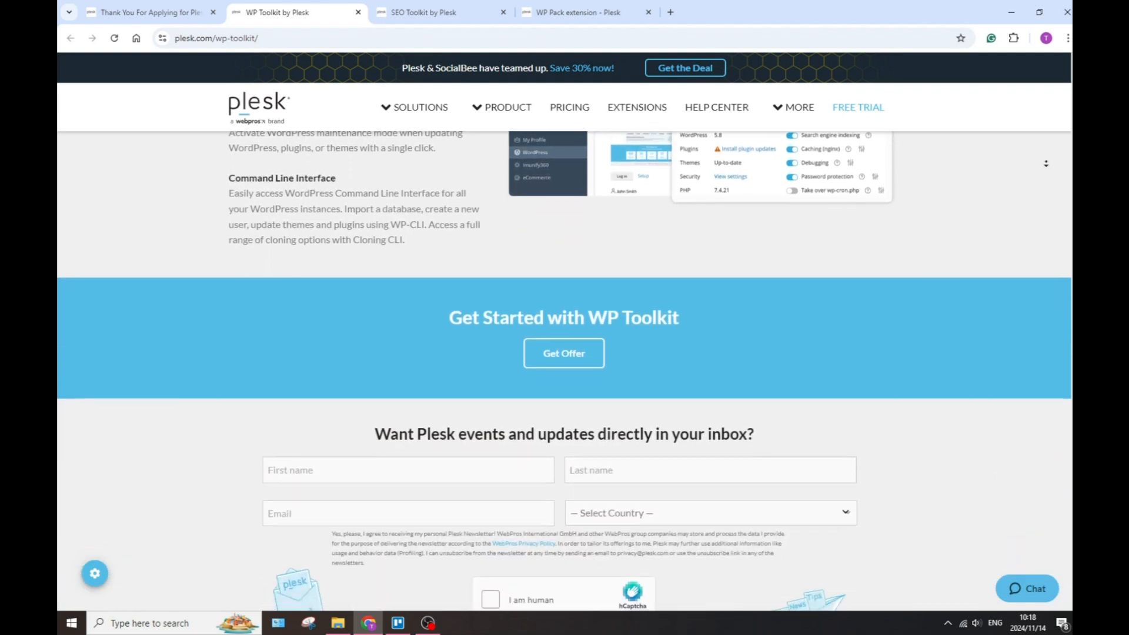
{"action": "scroll", "scroll_direction": "down", "scroll_amount": 3}
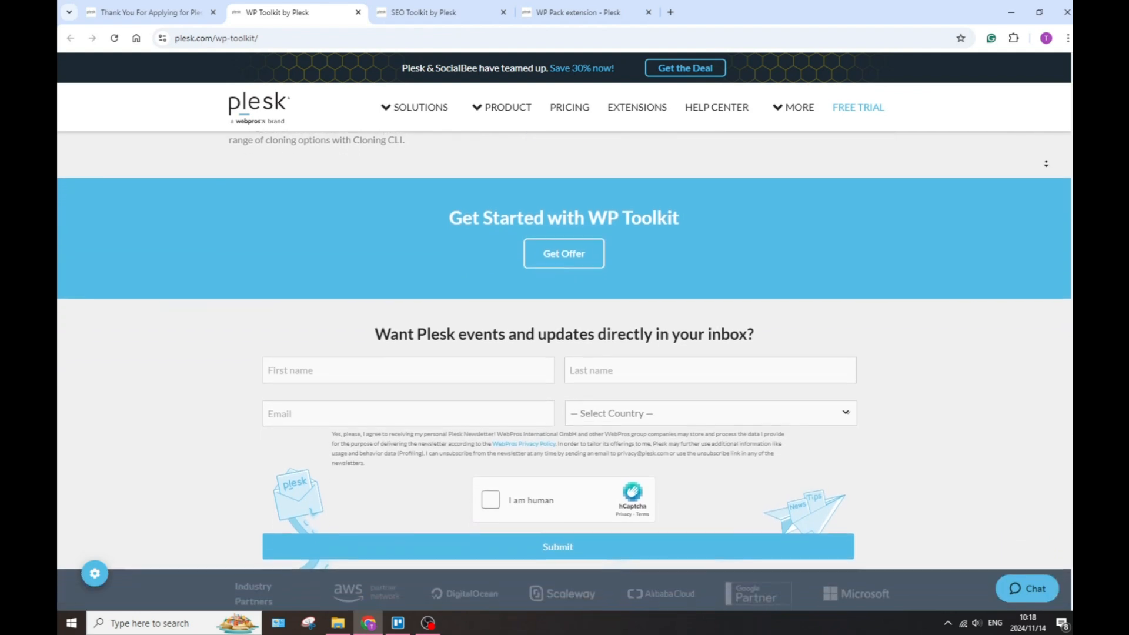
{"action": "scroll", "scroll_direction": "down", "scroll_amount": 3}
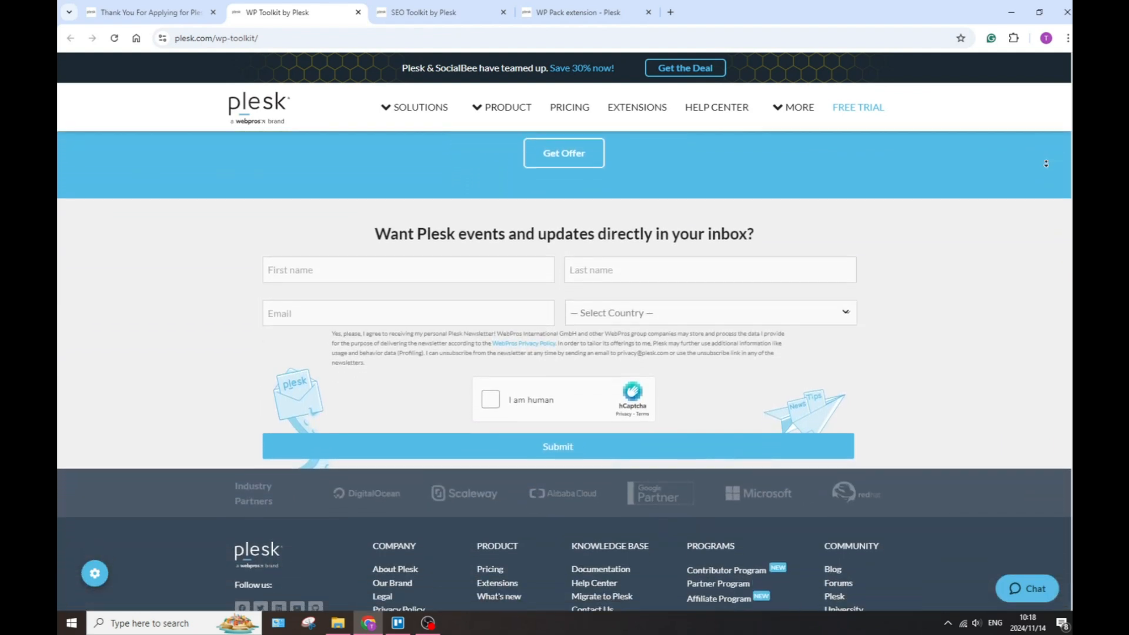
{"action": "left_click", "coordinate": [427, 13]}
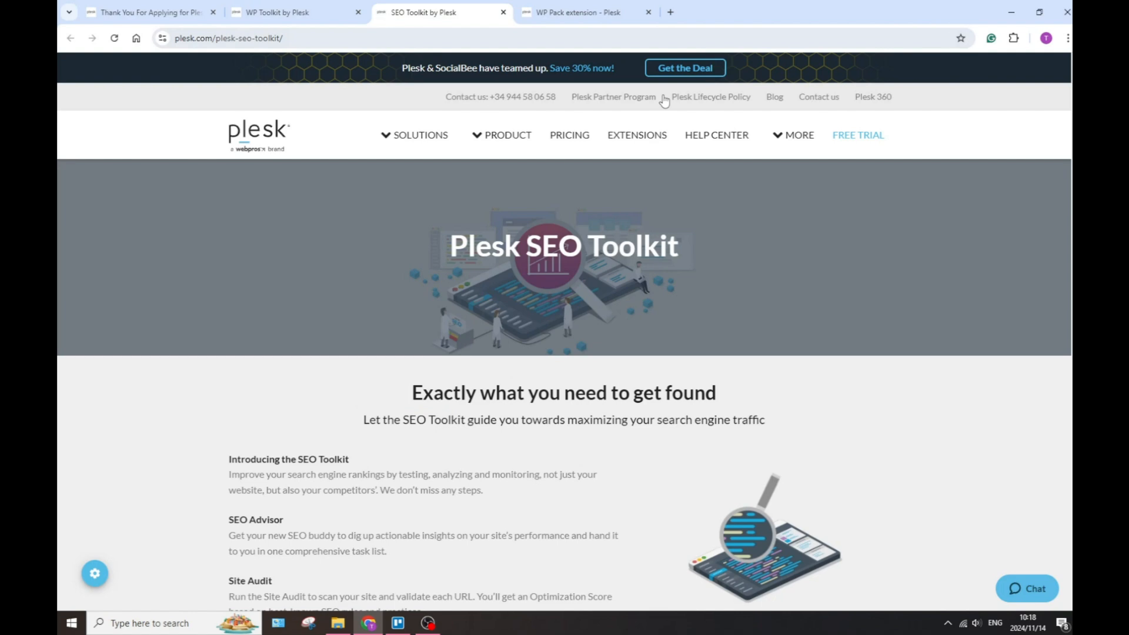
{"action": "scroll", "scroll_direction": "down", "scroll_amount": 3}
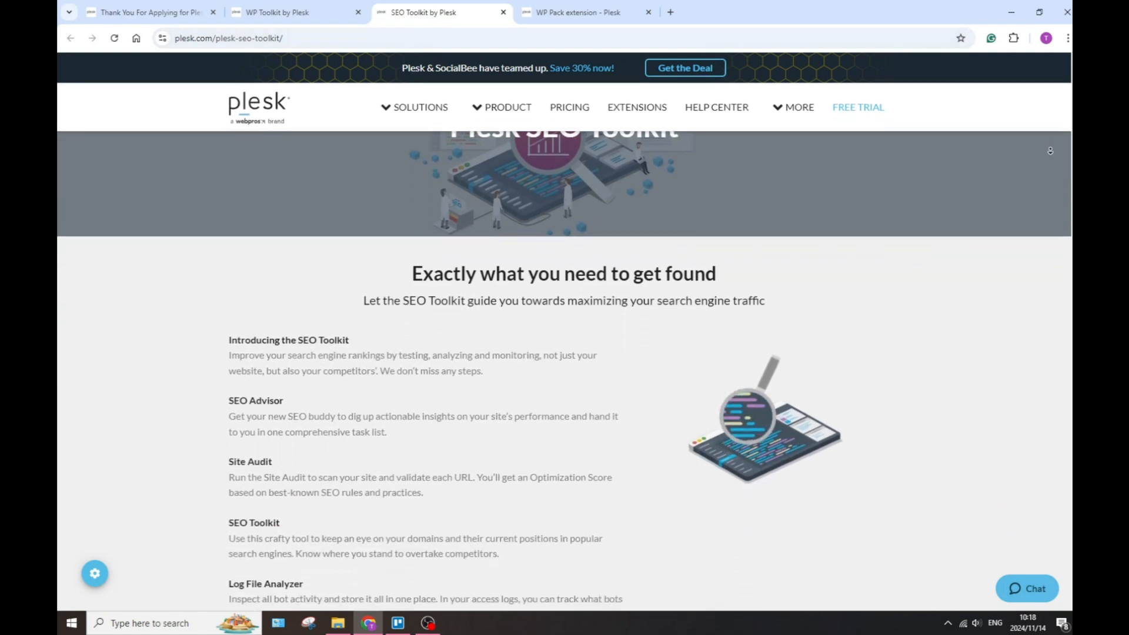
{"action": "scroll", "scroll_direction": "down", "scroll_amount": 3}
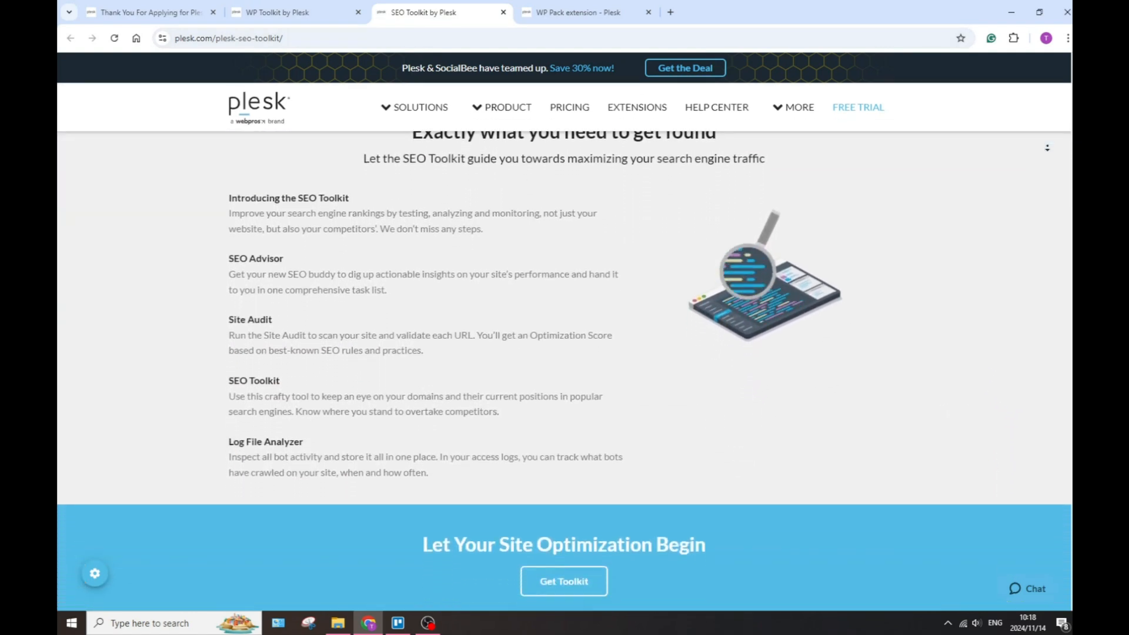
{"action": "scroll", "scroll_direction": "down", "scroll_amount": 3}
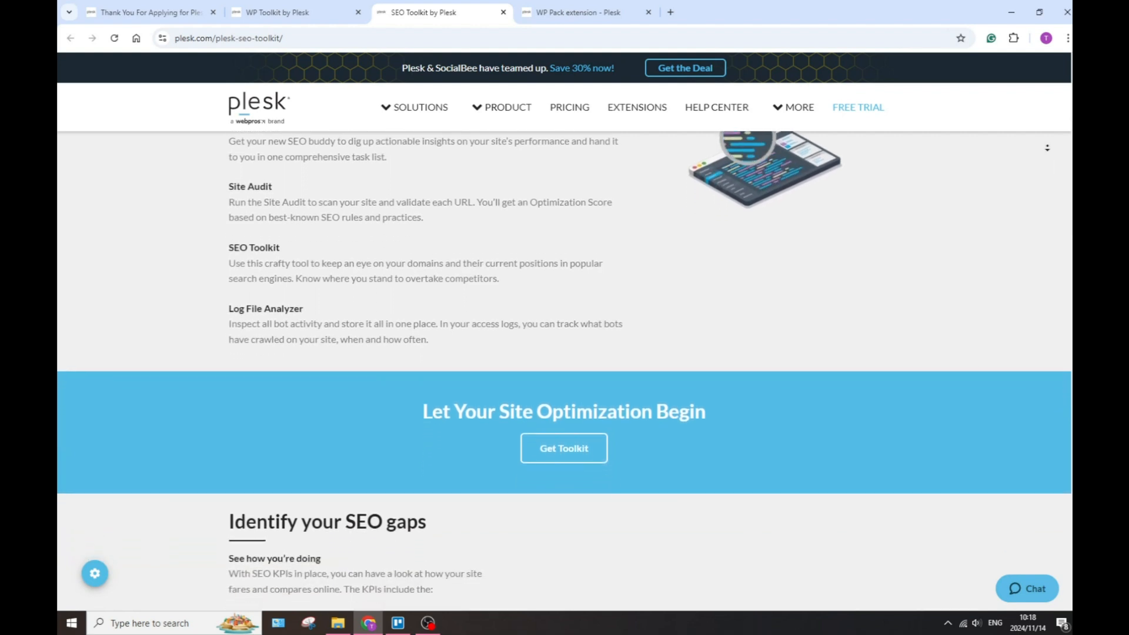
{"action": "scroll", "scroll_direction": "down", "scroll_amount": 3}
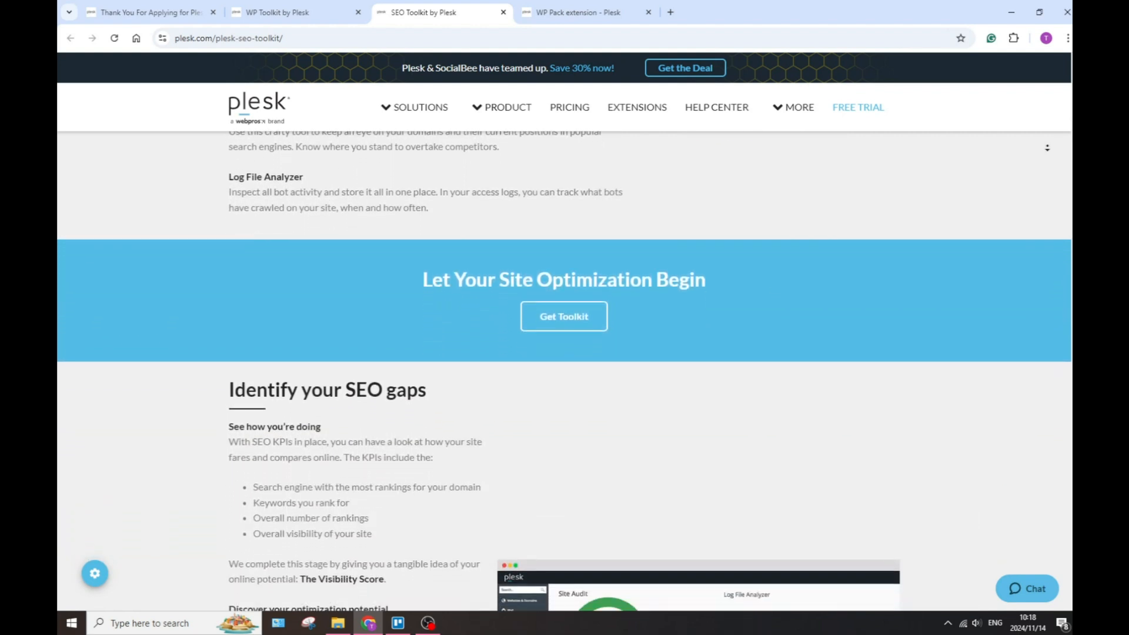
{"action": "scroll", "scroll_direction": "down", "scroll_amount": 3}
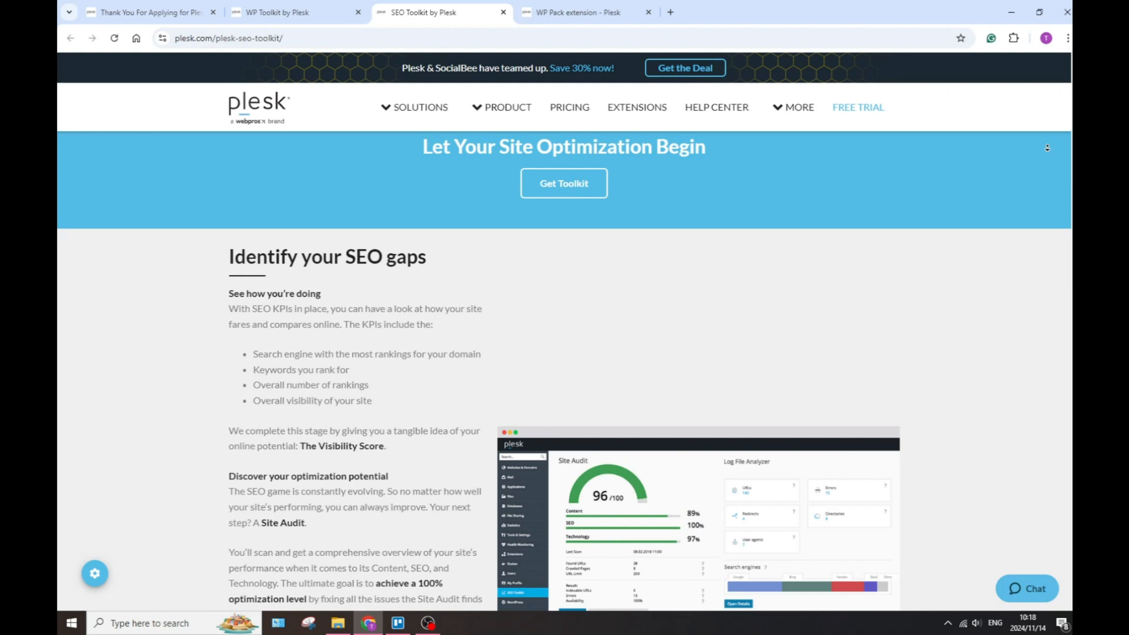
{"action": "scroll", "scroll_direction": "down", "scroll_amount": 3}
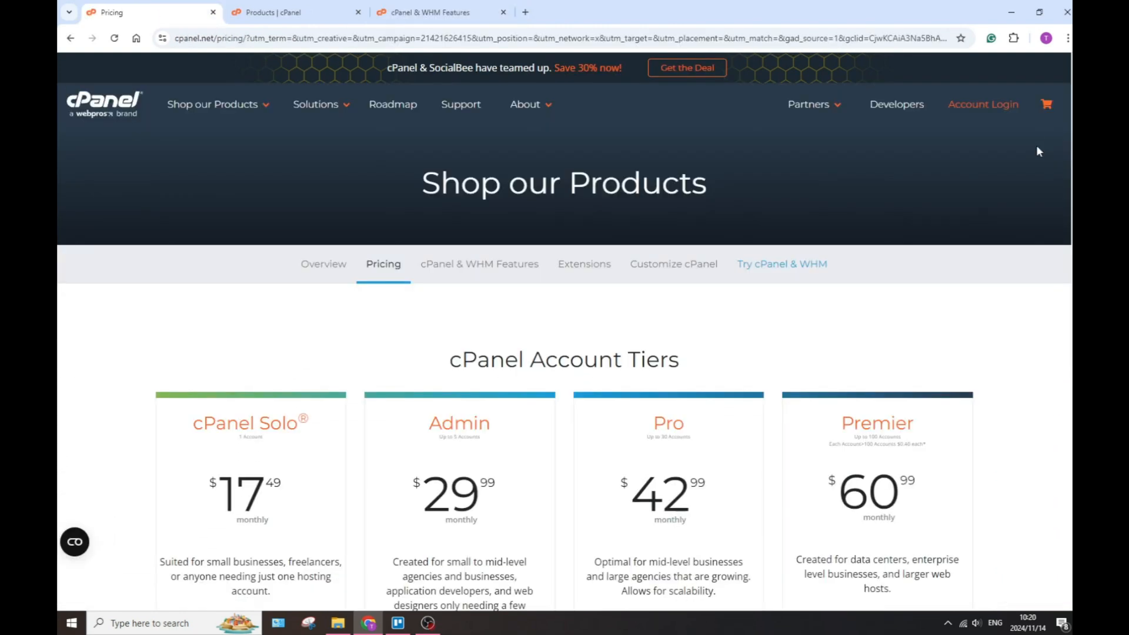
Scroll the cPanel Pricing page past account tiers, license types and partner offers to the extensions list
{"action": "scroll", "scroll_direction": "down", "scroll_amount": 3}
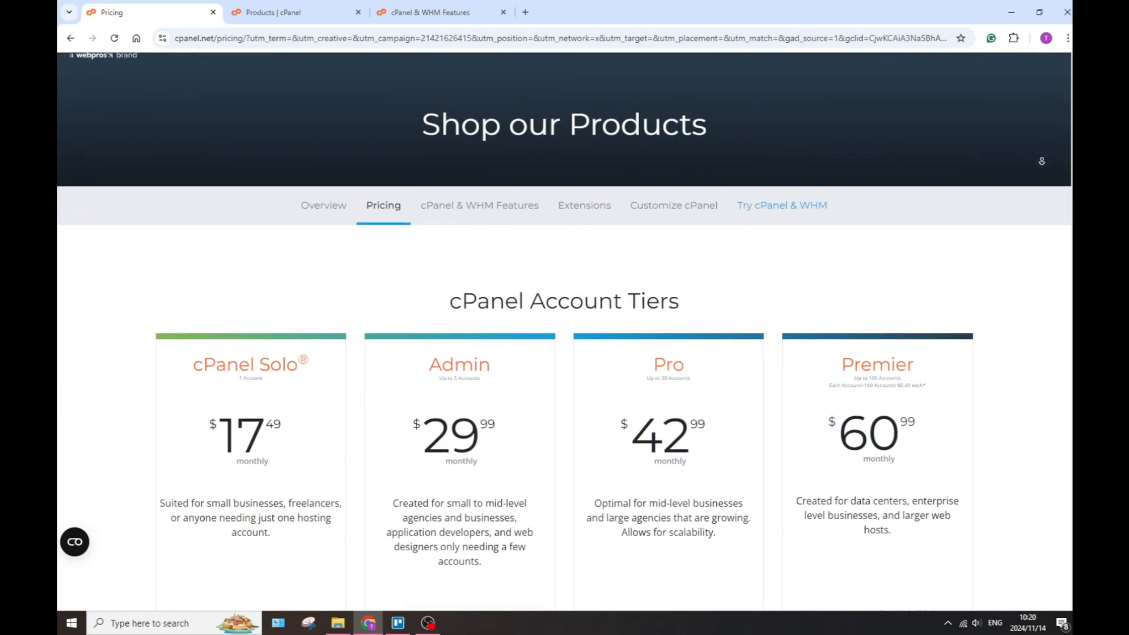
{"action": "scroll", "scroll_direction": "down", "scroll_amount": 3}
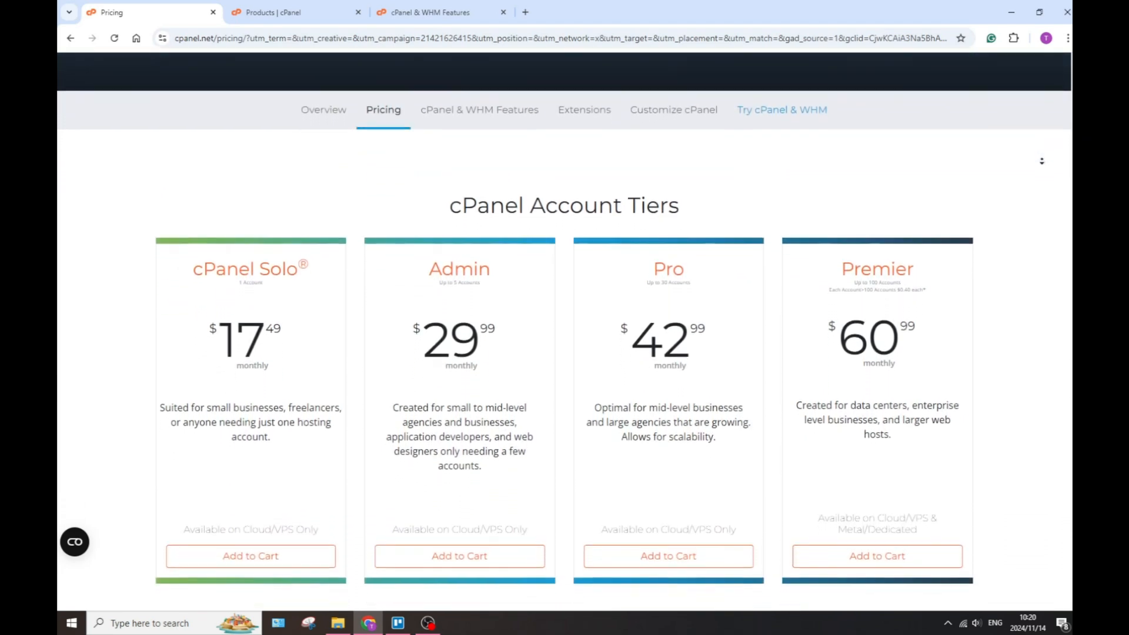
{"action": "scroll", "scroll_direction": "down", "scroll_amount": 3}
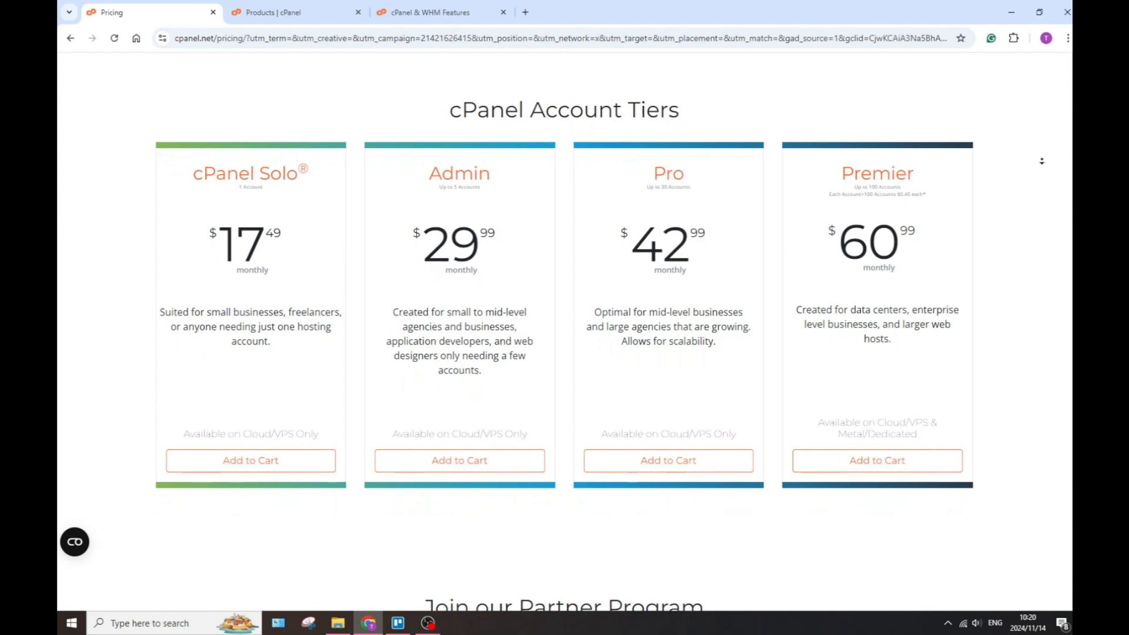
{"action": "scroll", "scroll_direction": "down", "scroll_amount": 3}
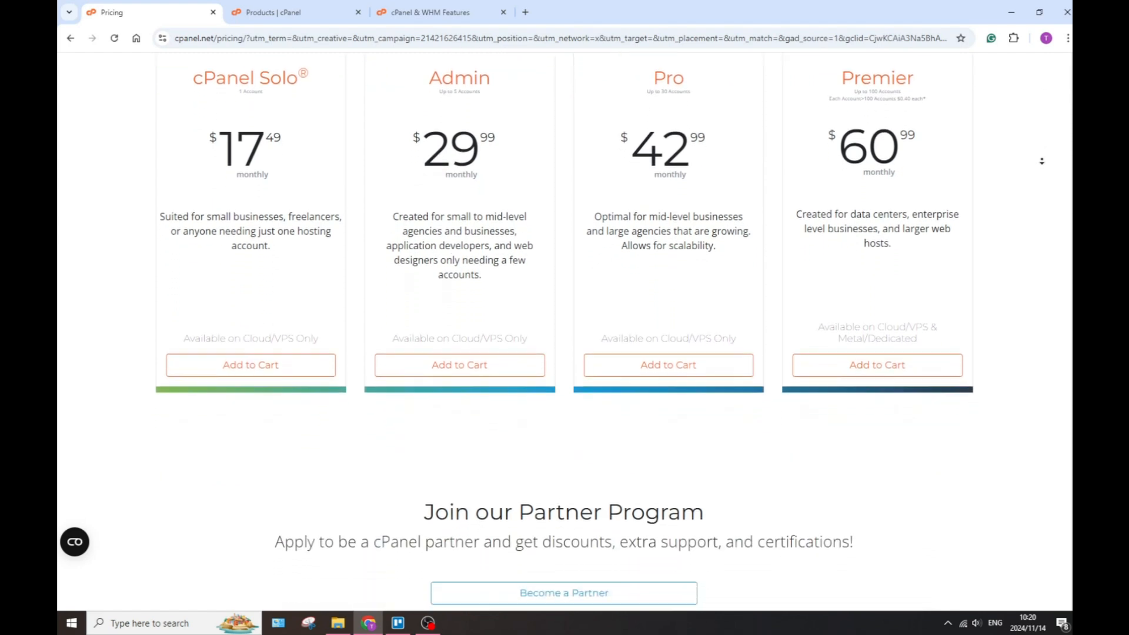
{"action": "scroll", "scroll_direction": "down", "scroll_amount": 3}
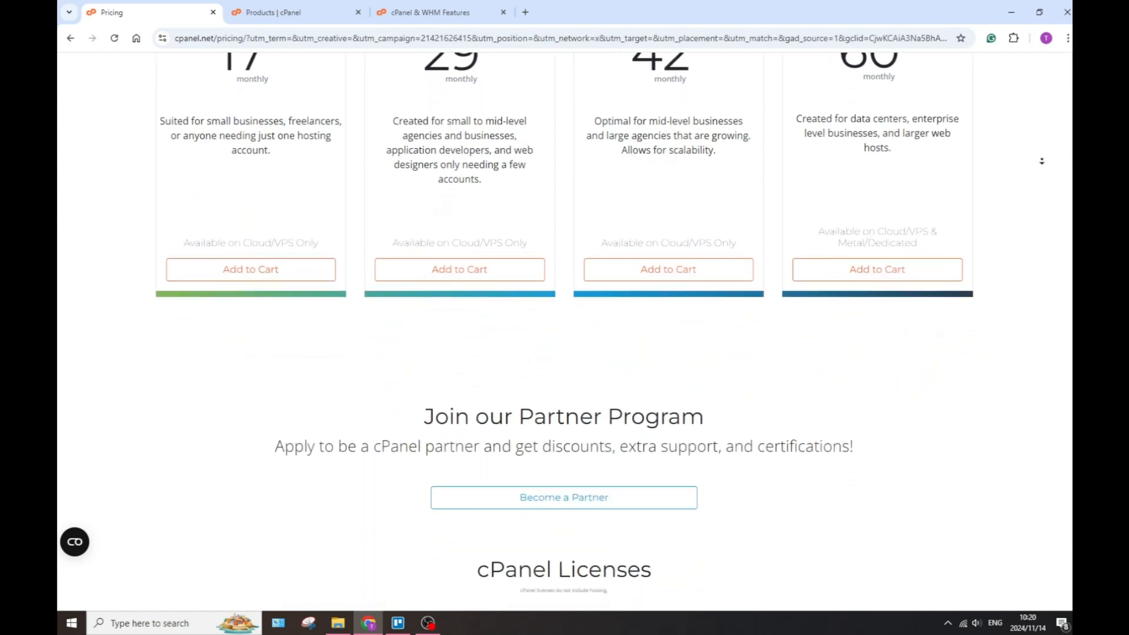
{"action": "scroll", "scroll_direction": "down", "scroll_amount": 3}
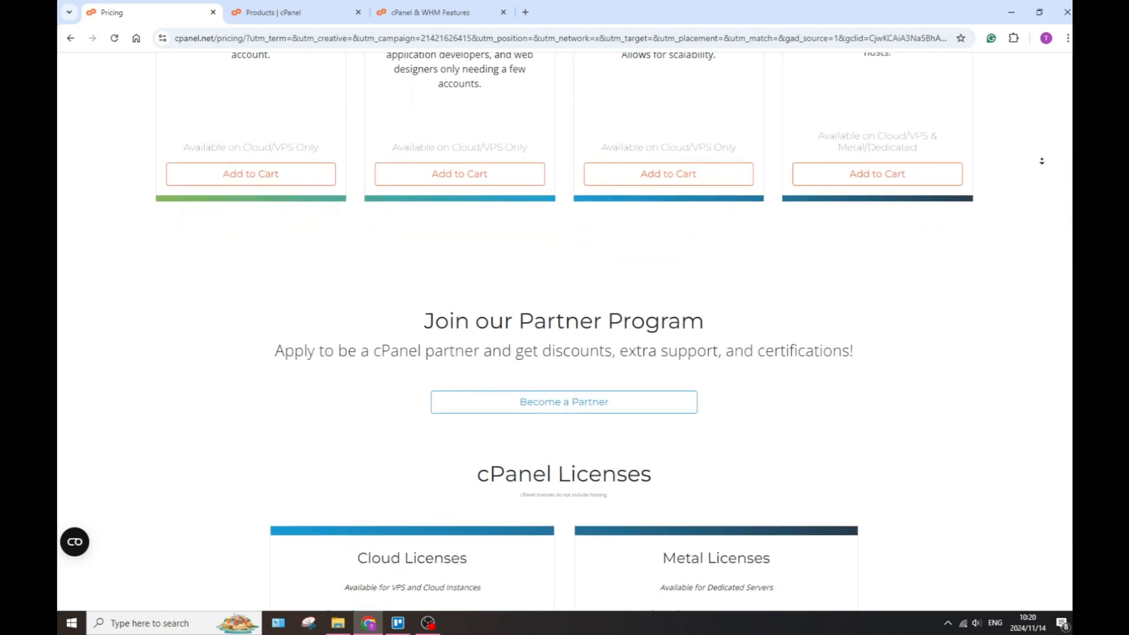
{"action": "scroll", "scroll_direction": "down", "scroll_amount": 3}
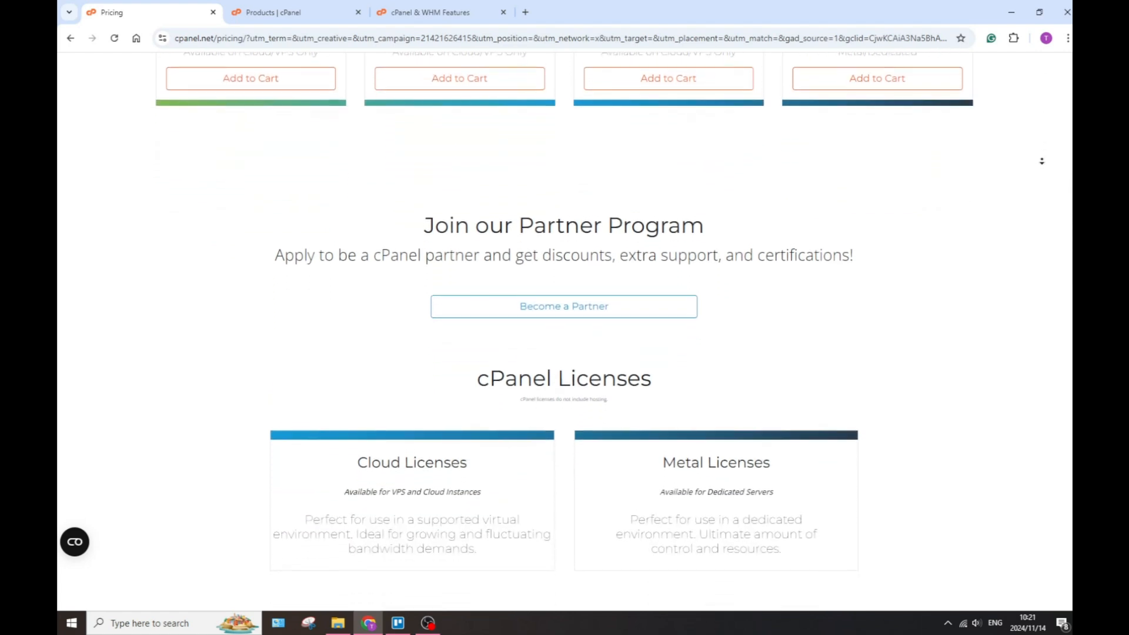
{"action": "scroll", "scroll_direction": "down", "scroll_amount": 3}
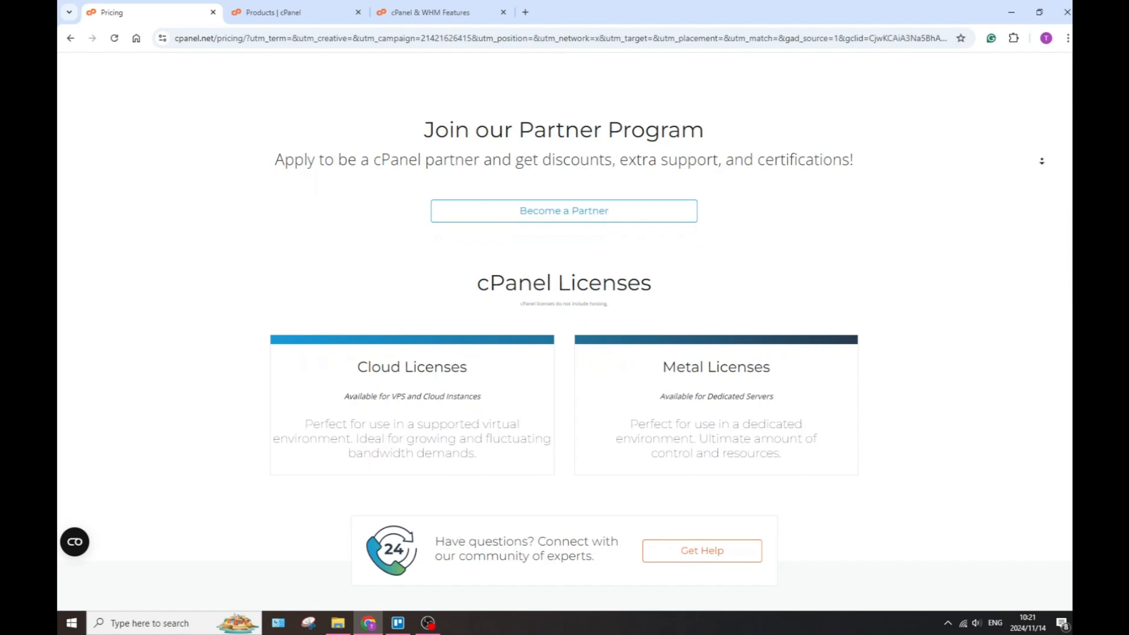
{"action": "scroll", "scroll_direction": "down", "scroll_amount": 3}
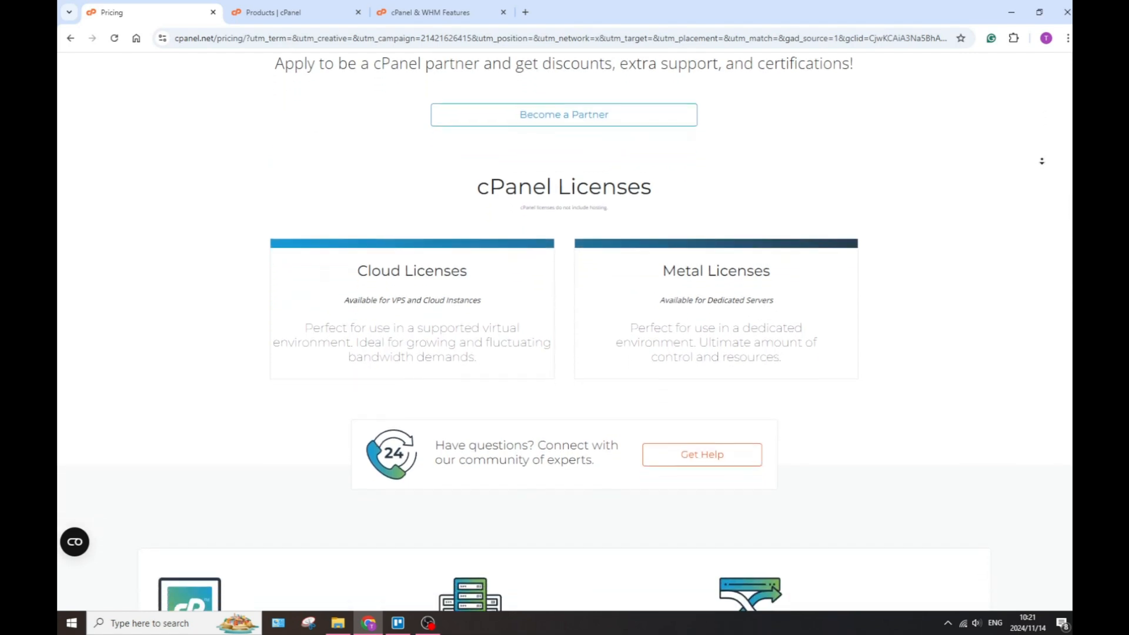
{"action": "scroll", "scroll_direction": "down", "scroll_amount": 3}
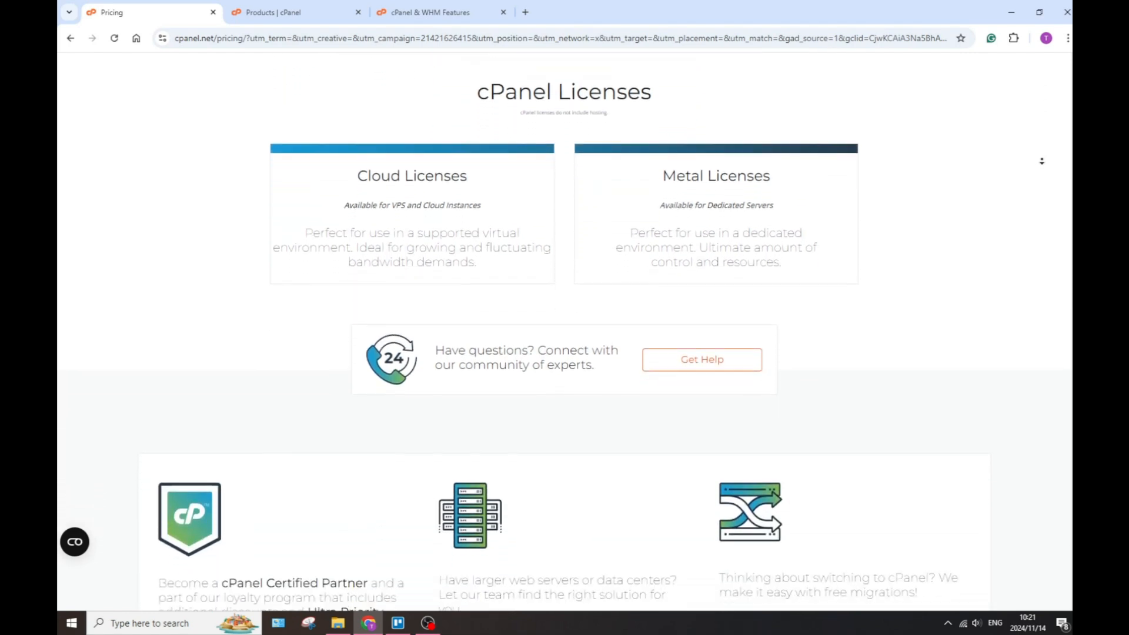
{"action": "scroll", "scroll_direction": "down", "scroll_amount": 3}
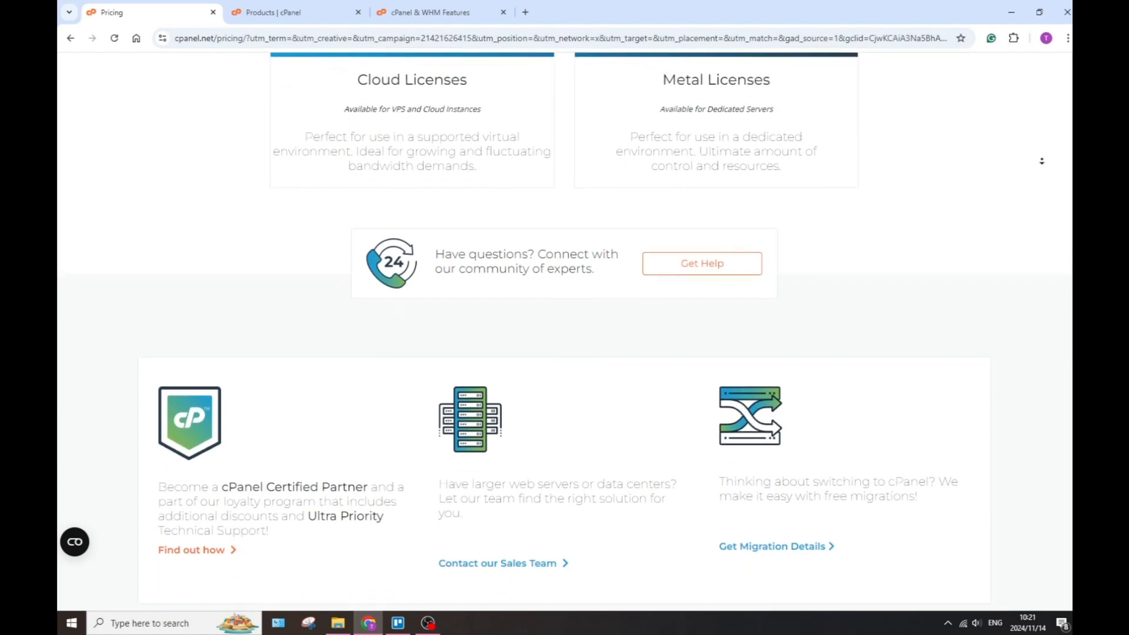
{"action": "scroll", "scroll_direction": "down", "scroll_amount": 3}
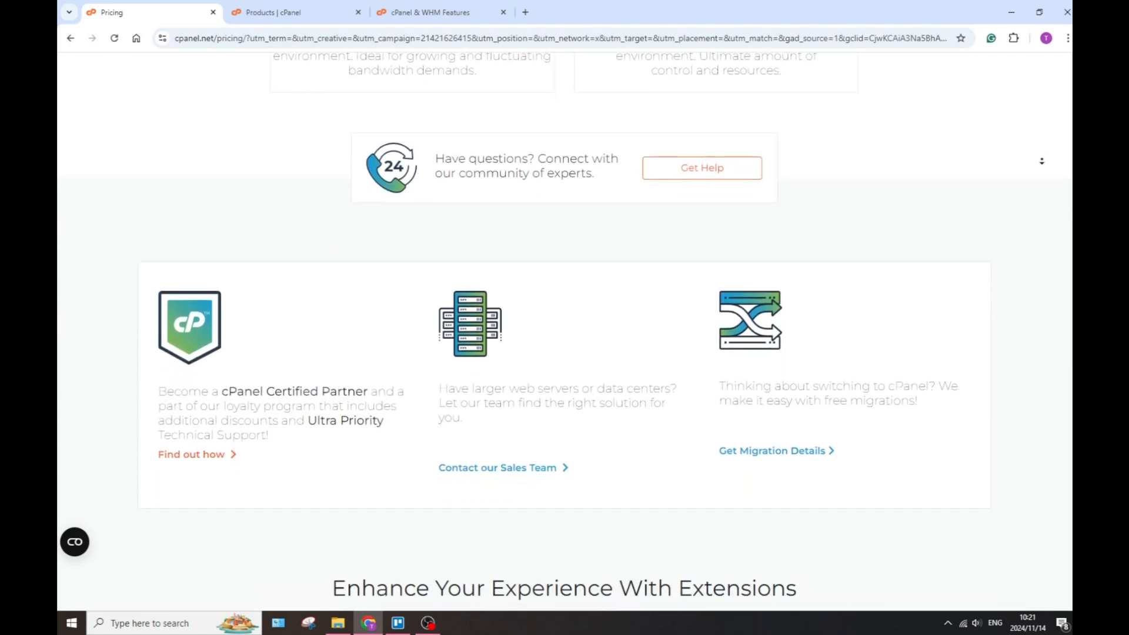
{"action": "scroll", "scroll_direction": "down", "scroll_amount": 3}
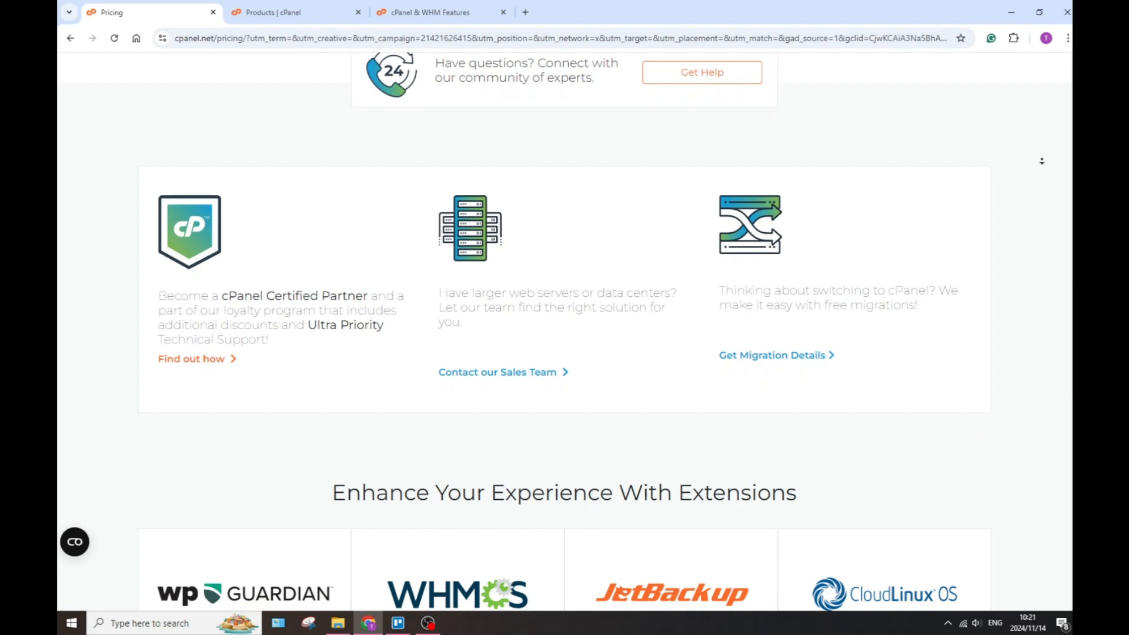
{"action": "scroll", "scroll_direction": "down", "scroll_amount": 3}
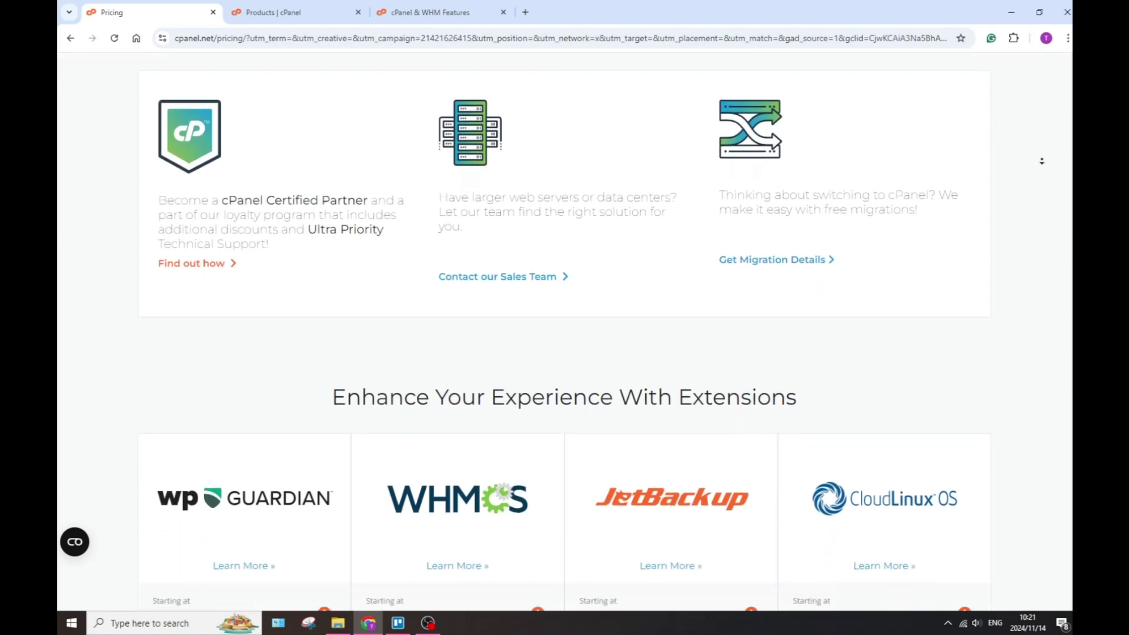
{"action": "scroll", "scroll_direction": "down", "scroll_amount": 3}
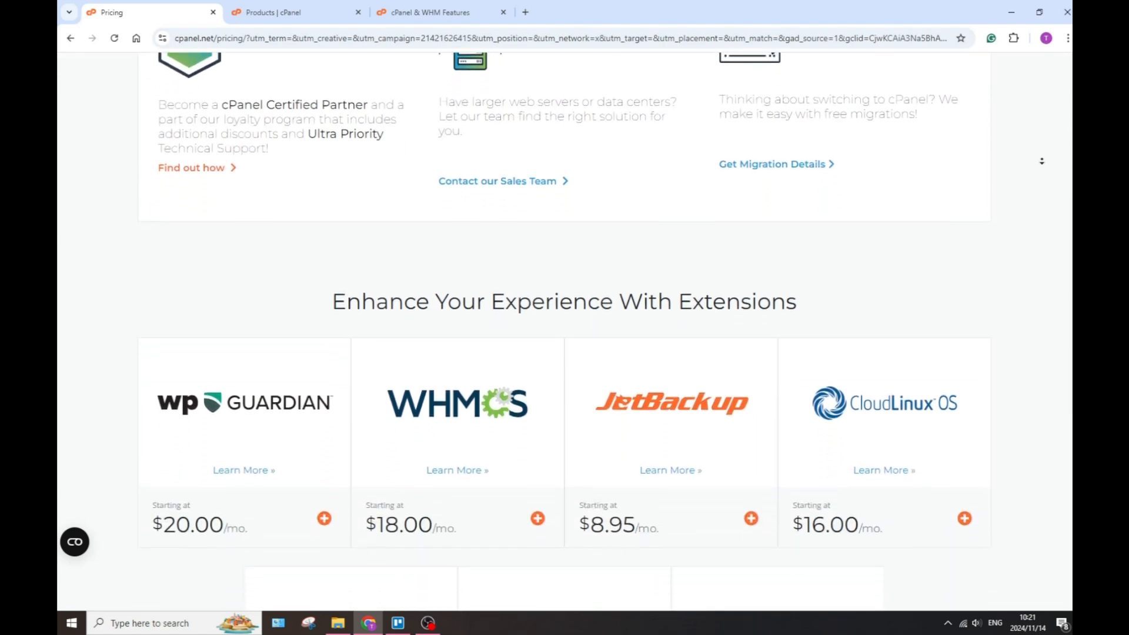
{"action": "scroll", "scroll_direction": "down", "scroll_amount": 3}
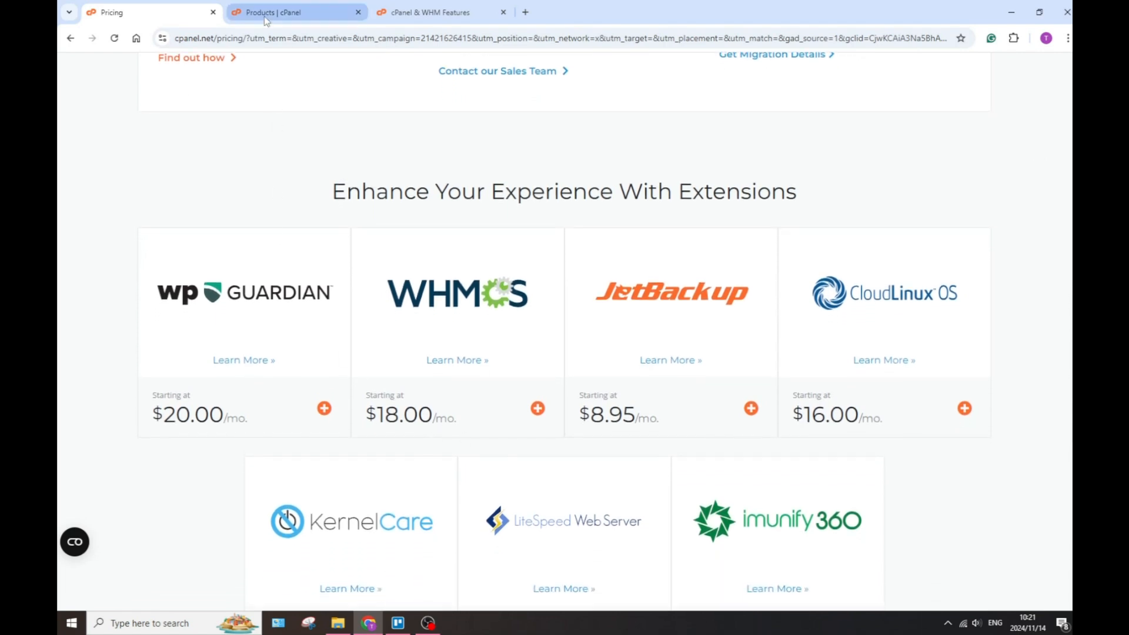
Switch to the cPanel Products overview browser tab
{"action": "left_click", "coordinate": [284, 12]}
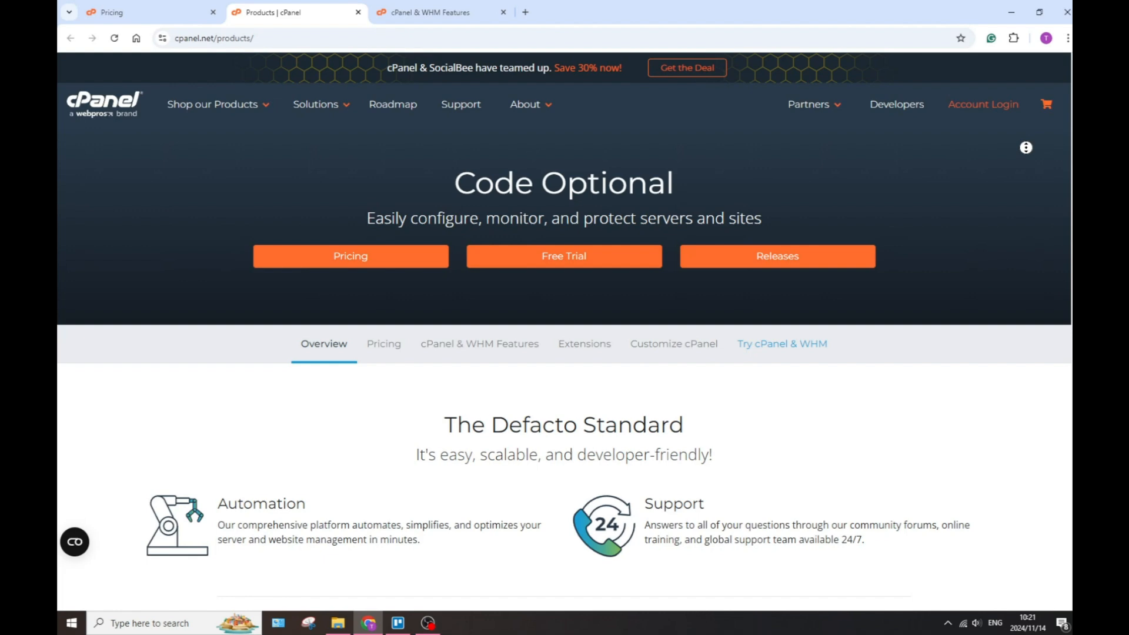
Scroll the cPanel Products page past Cloud and Metal licenses to the priced 'Raise The Bar' add-ons
{"action": "scroll", "scroll_direction": "down", "scroll_amount": 3}
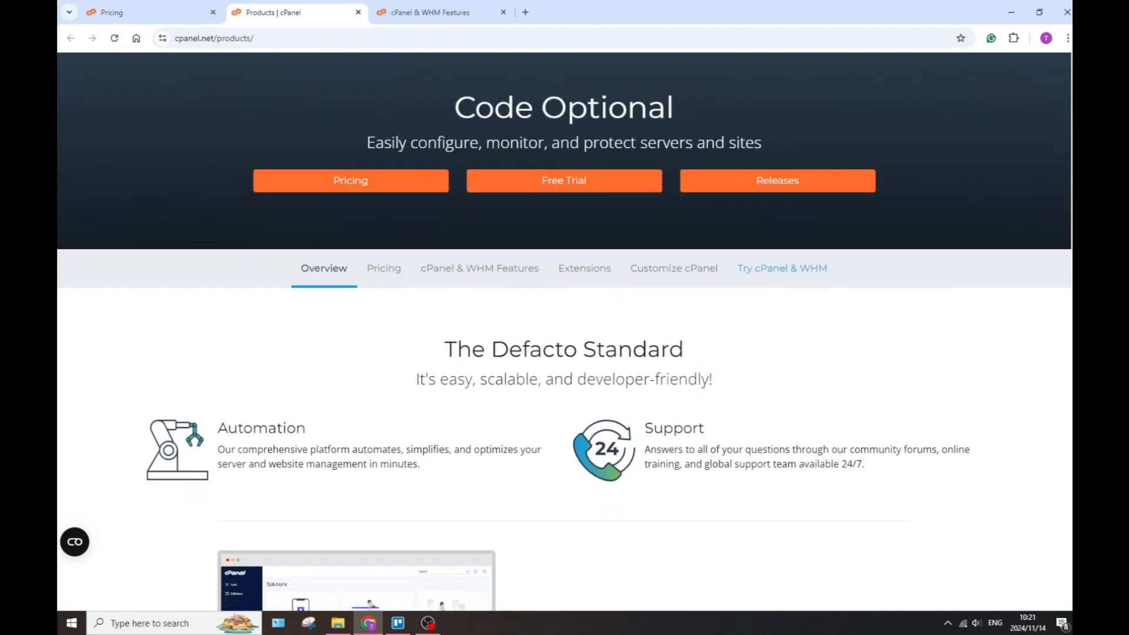
{"action": "scroll", "scroll_direction": "down", "scroll_amount": 3}
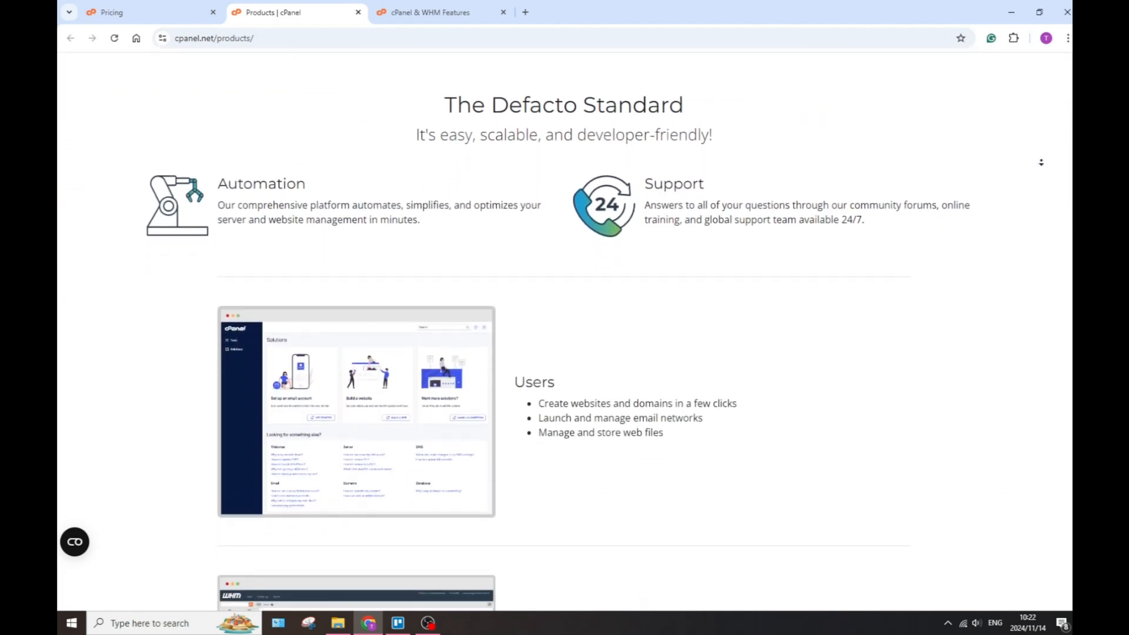
{"action": "scroll", "scroll_direction": "down", "scroll_amount": 3}
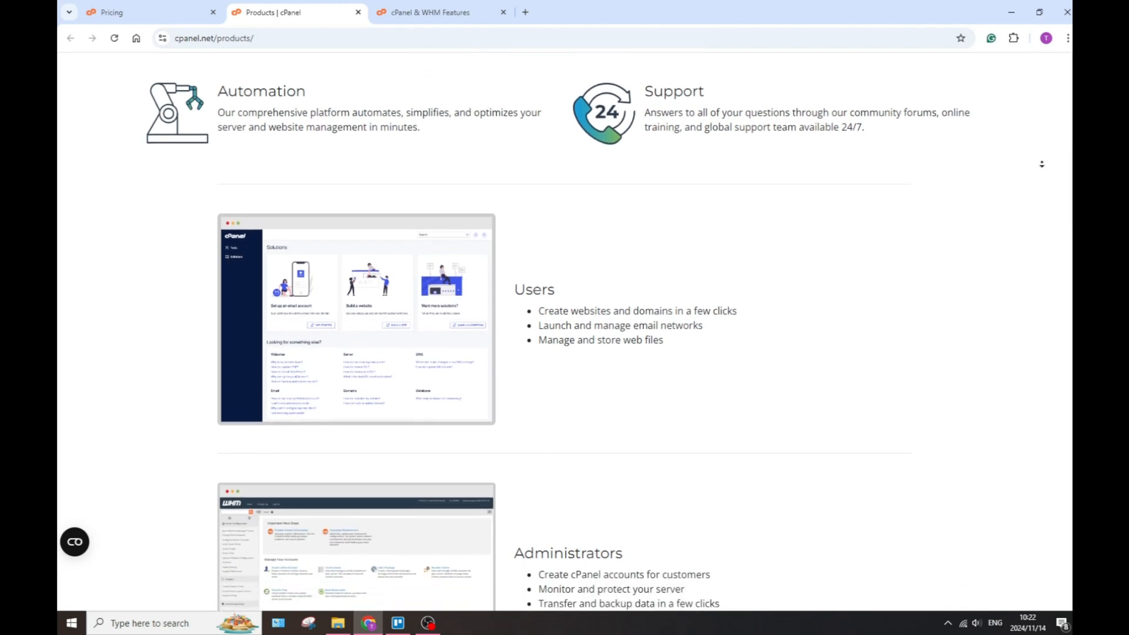
{"action": "scroll", "scroll_direction": "down", "scroll_amount": 3}
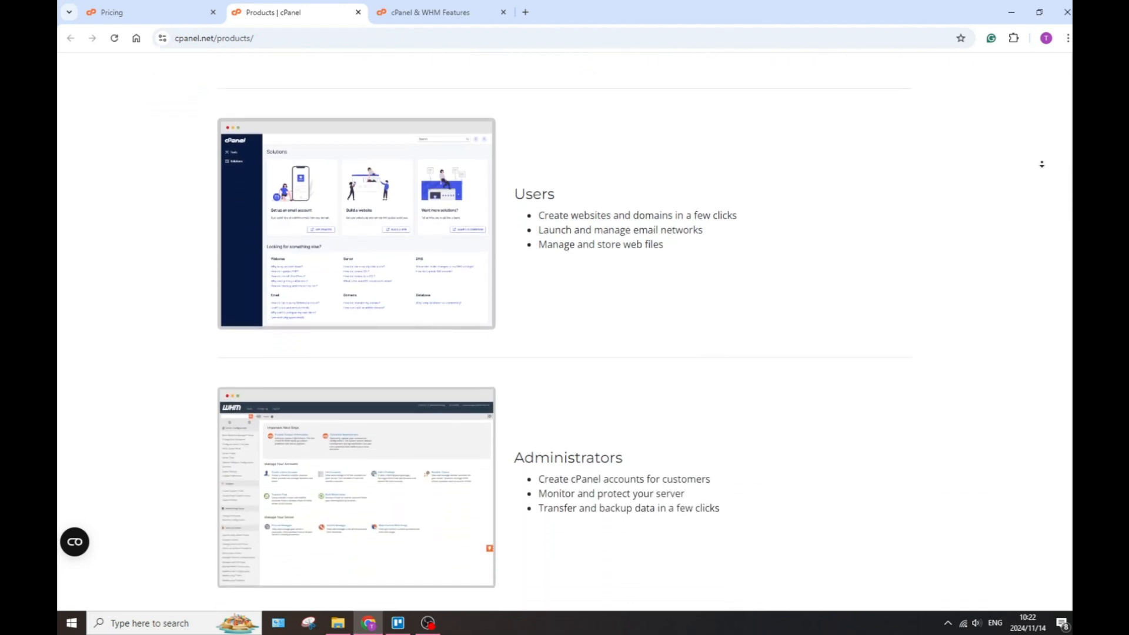
{"action": "scroll", "scroll_direction": "down", "scroll_amount": 3}
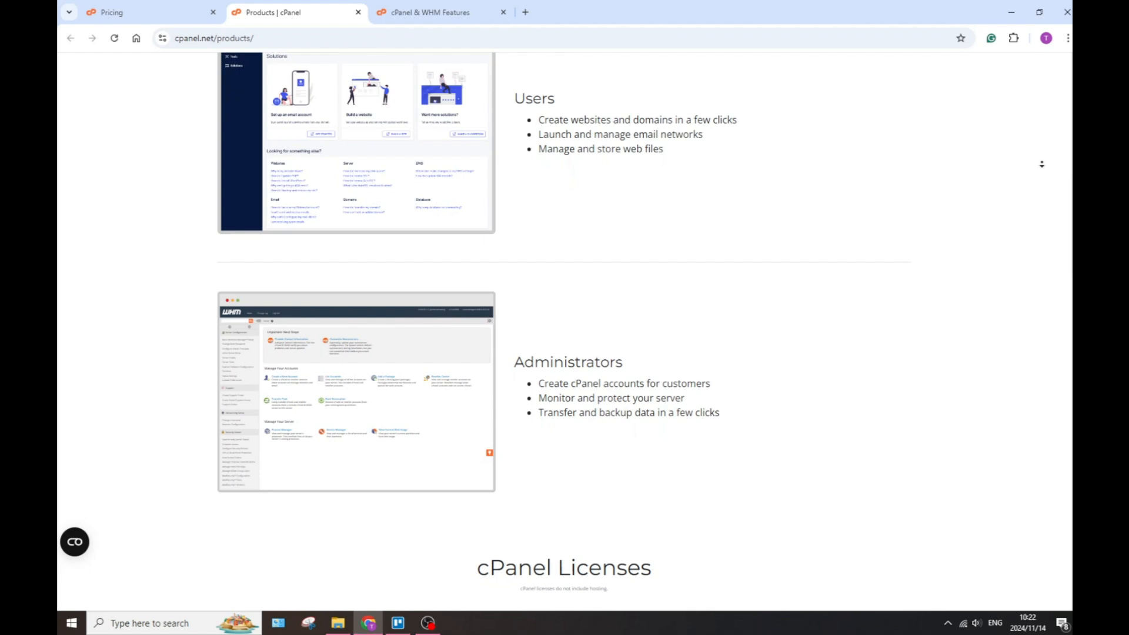
{"action": "scroll", "scroll_direction": "down", "scroll_amount": 3}
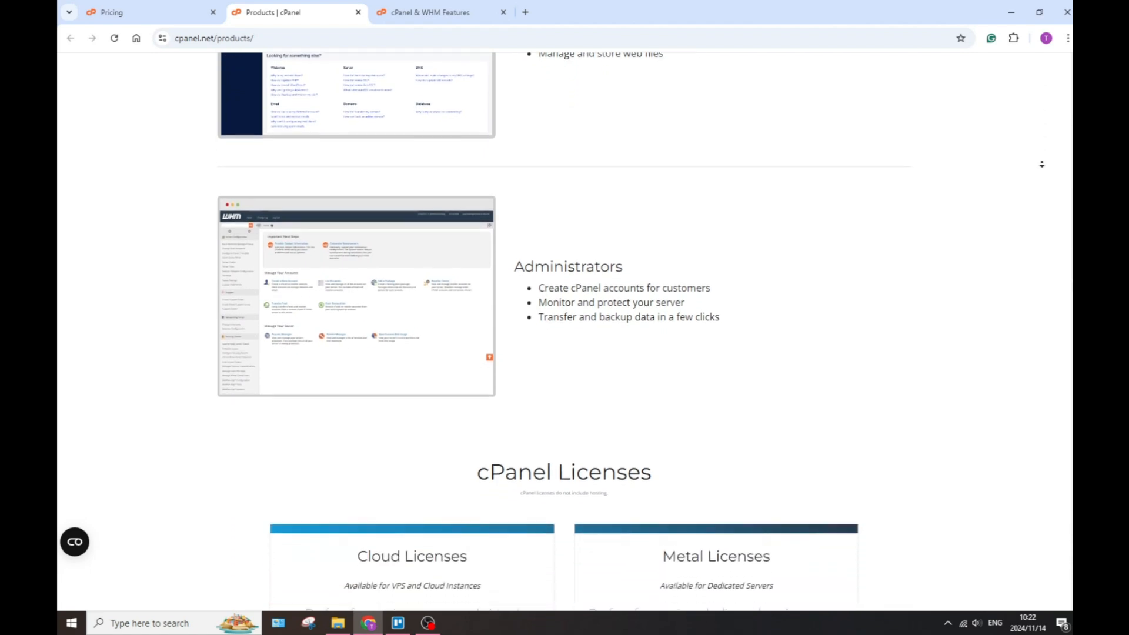
{"action": "scroll", "scroll_direction": "down", "scroll_amount": 3}
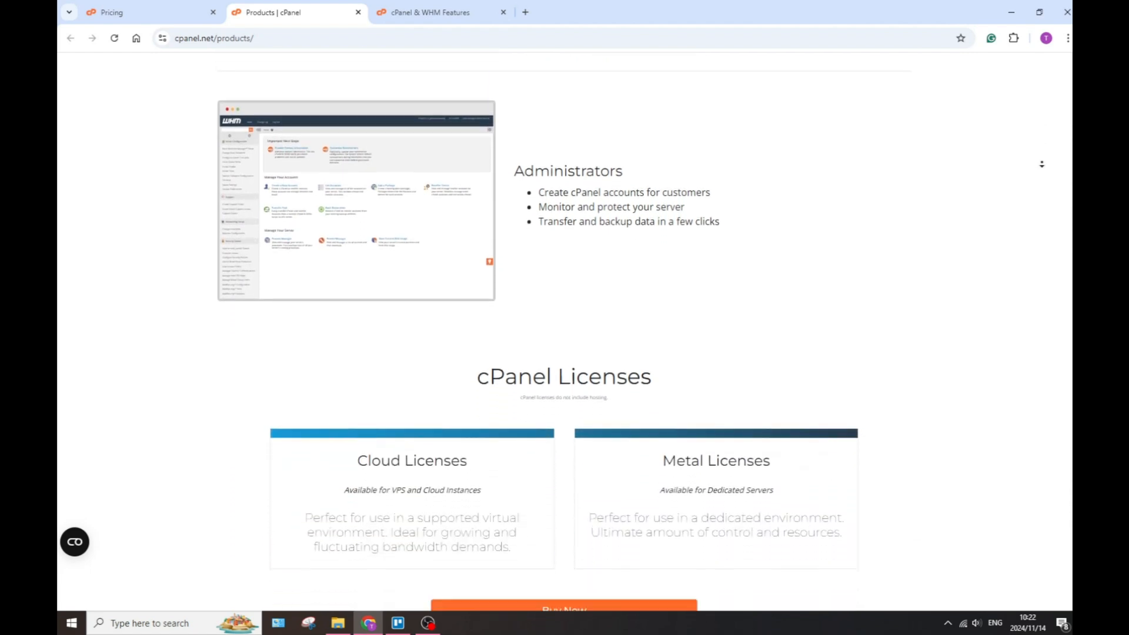
{"action": "scroll", "scroll_direction": "down", "scroll_amount": 3}
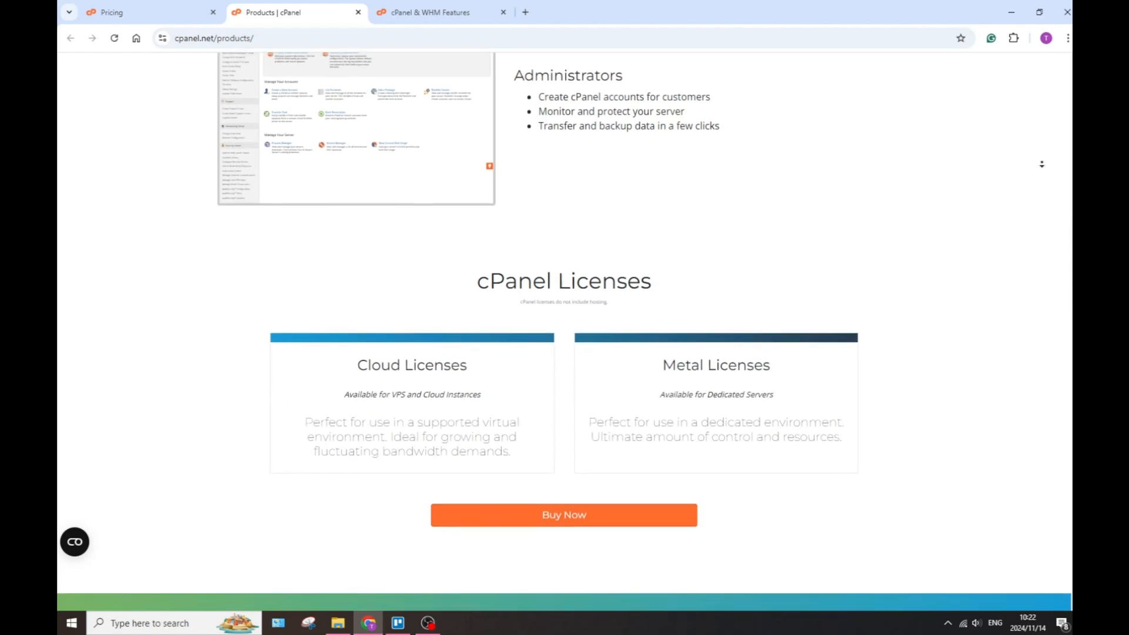
{"action": "scroll", "scroll_direction": "down", "scroll_amount": 3}
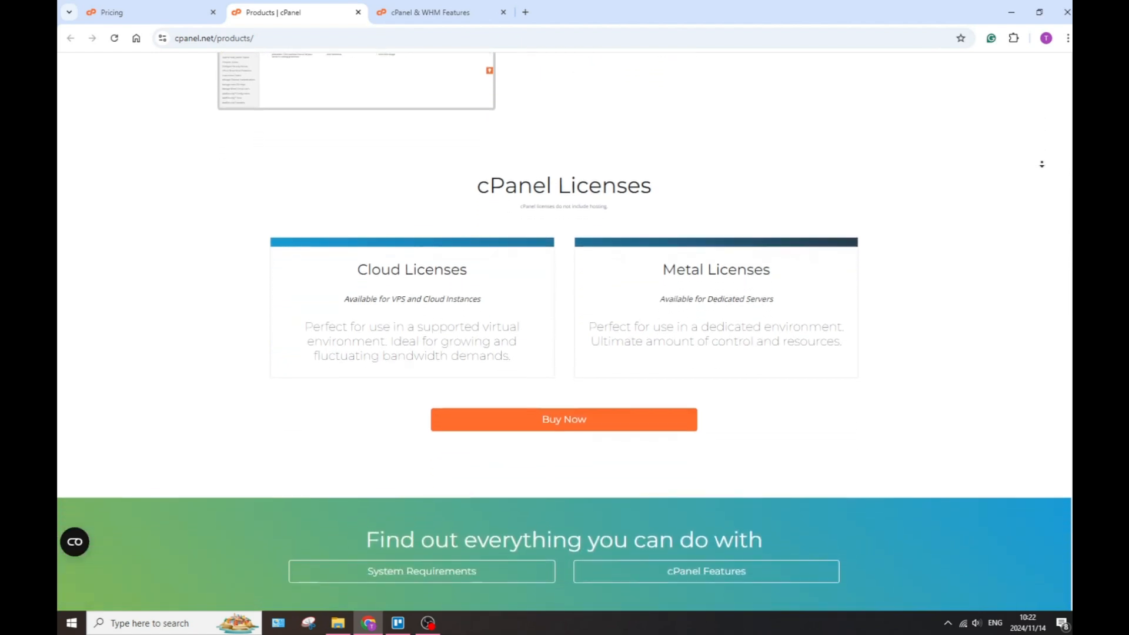
{"action": "scroll", "scroll_direction": "down", "scroll_amount": 3}
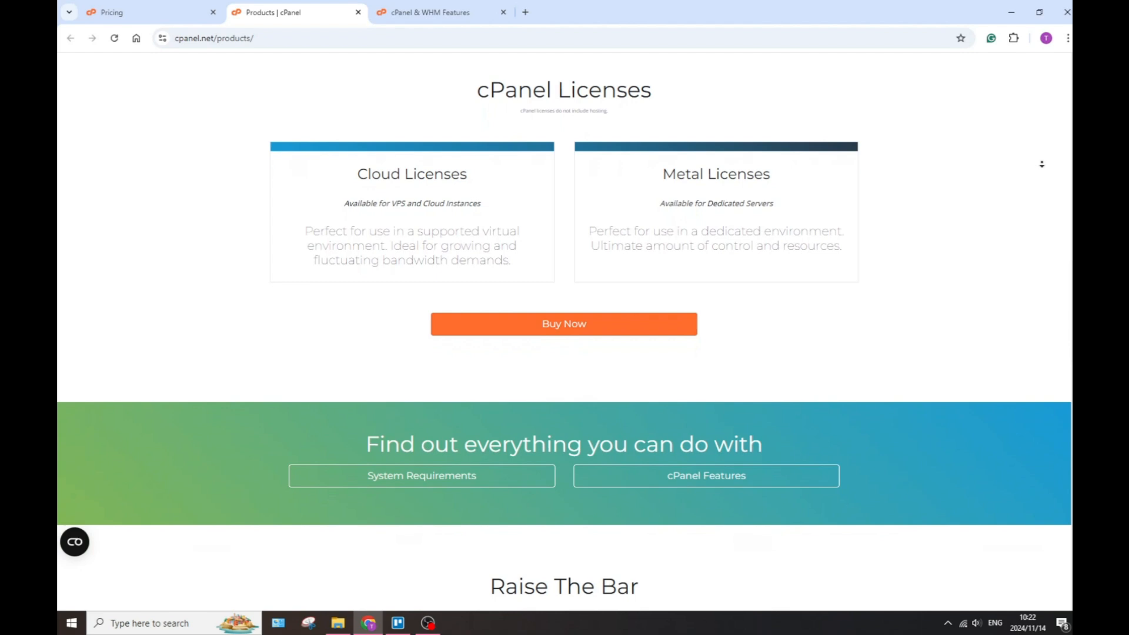
{"action": "scroll", "scroll_direction": "down", "scroll_amount": 3}
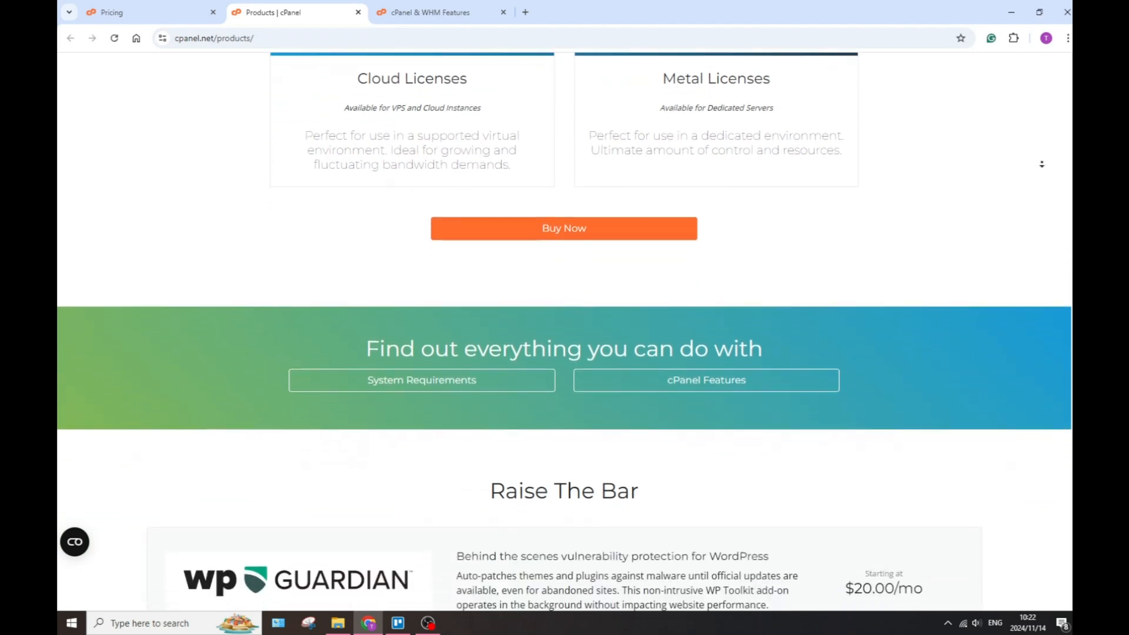
{"action": "scroll", "scroll_direction": "down", "scroll_amount": 3}
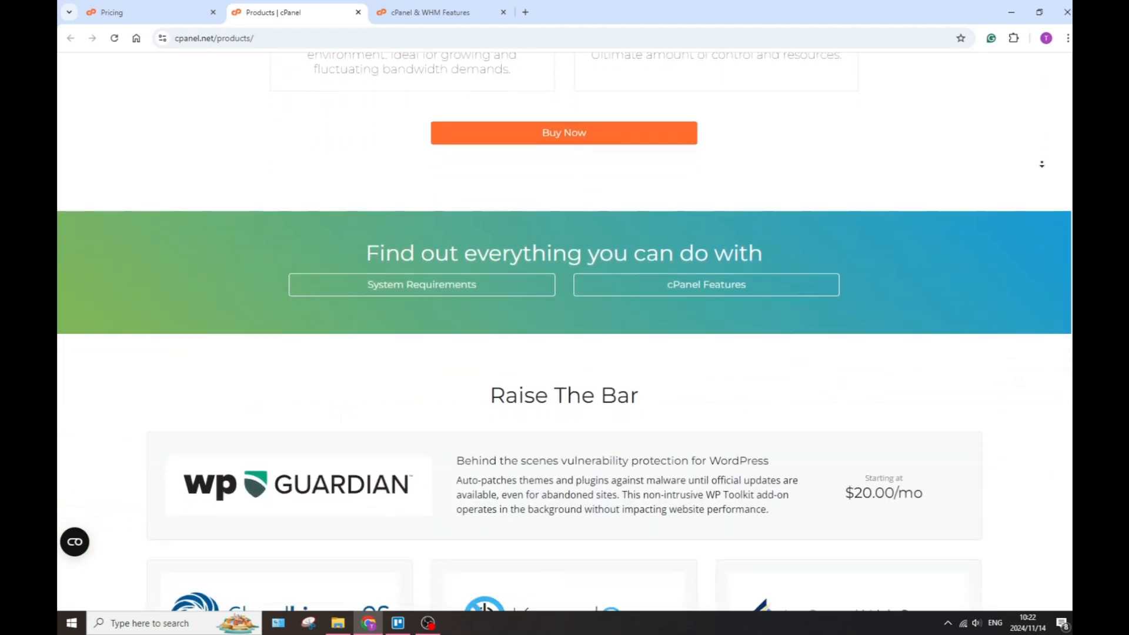
{"action": "scroll", "scroll_direction": "down", "scroll_amount": 3}
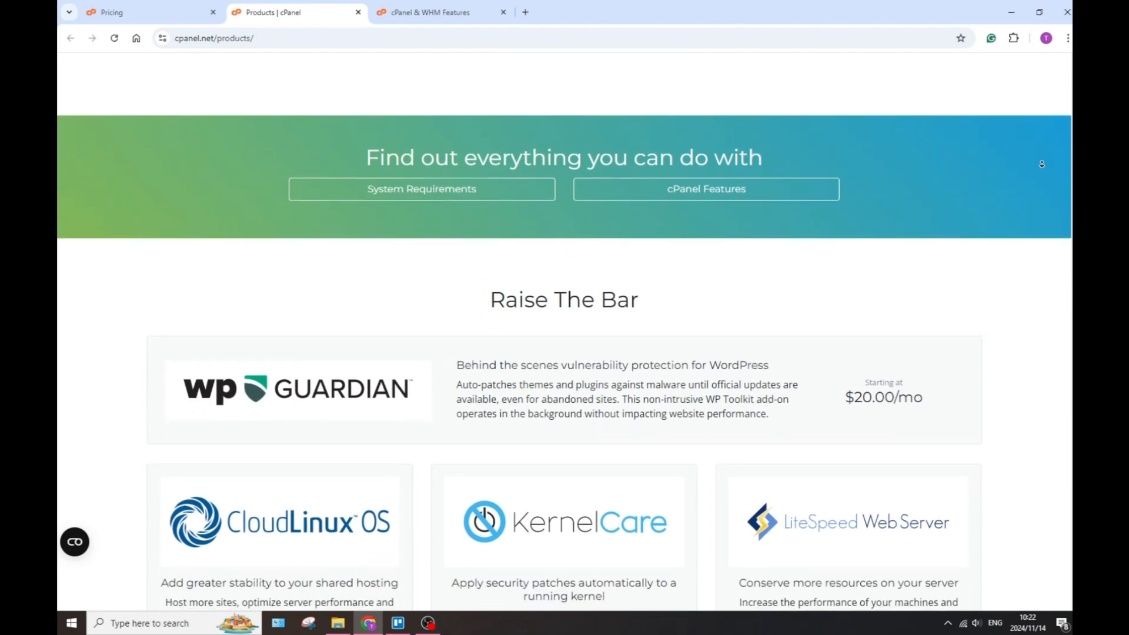
{"action": "scroll", "scroll_direction": "down", "scroll_amount": 3}
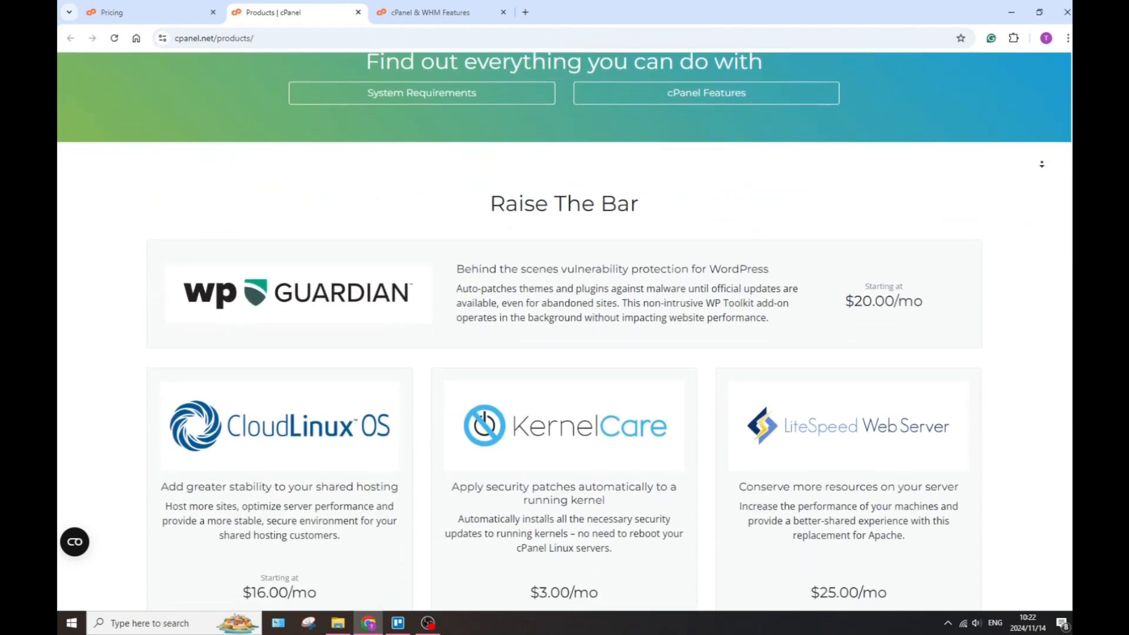
{"action": "scroll", "scroll_direction": "down", "scroll_amount": 3}
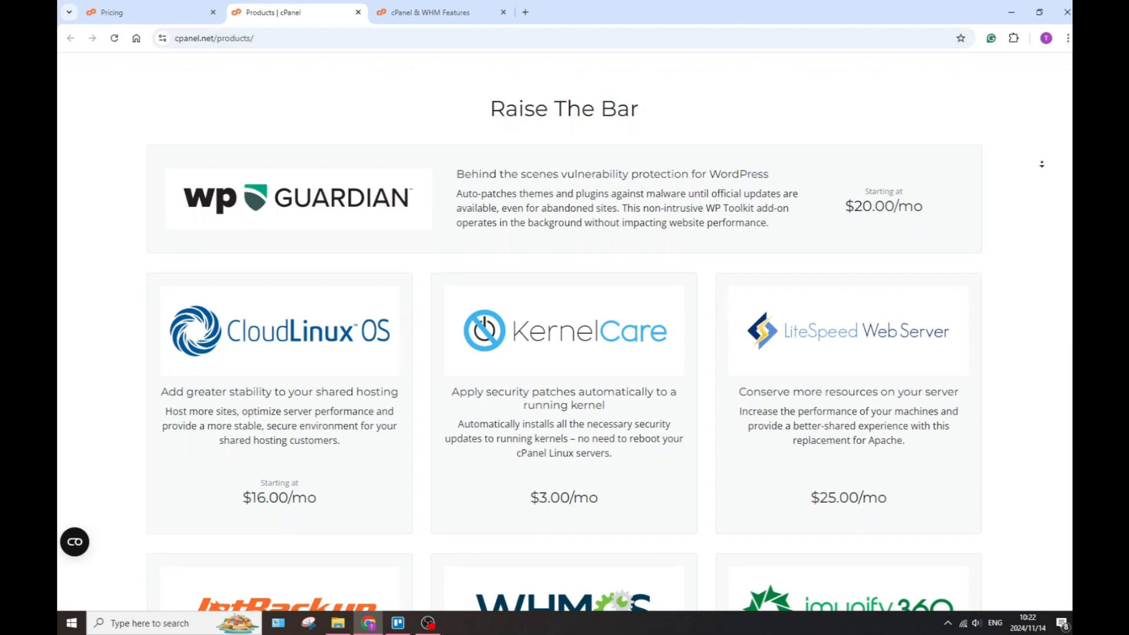
{"action": "scroll", "scroll_direction": "down", "scroll_amount": 3}
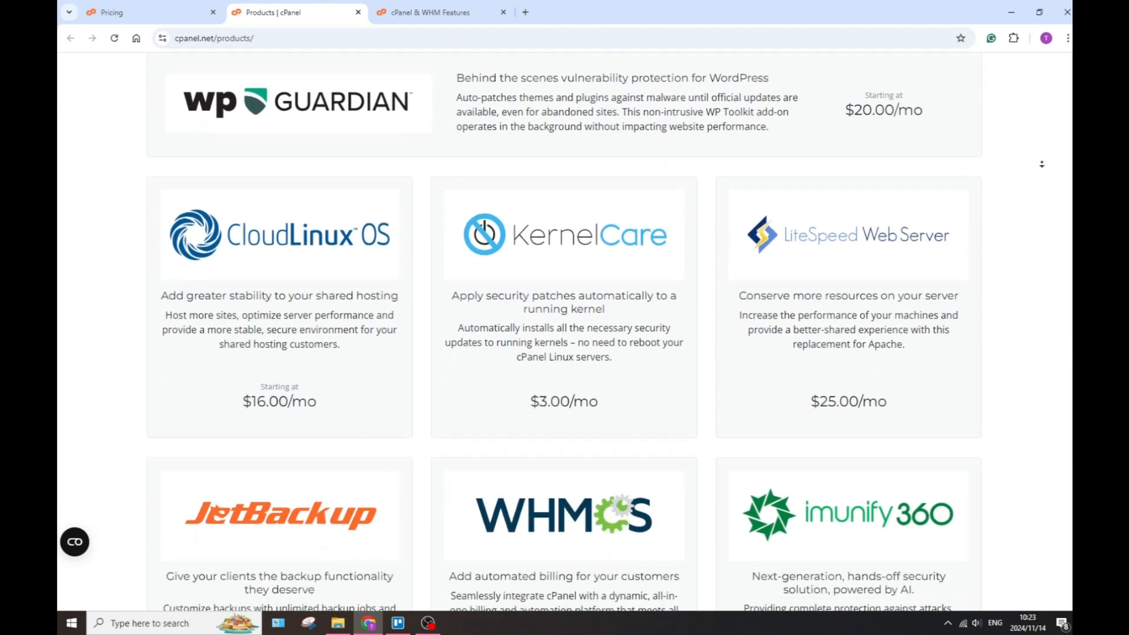
{"action": "scroll", "scroll_direction": "down", "scroll_amount": 3}
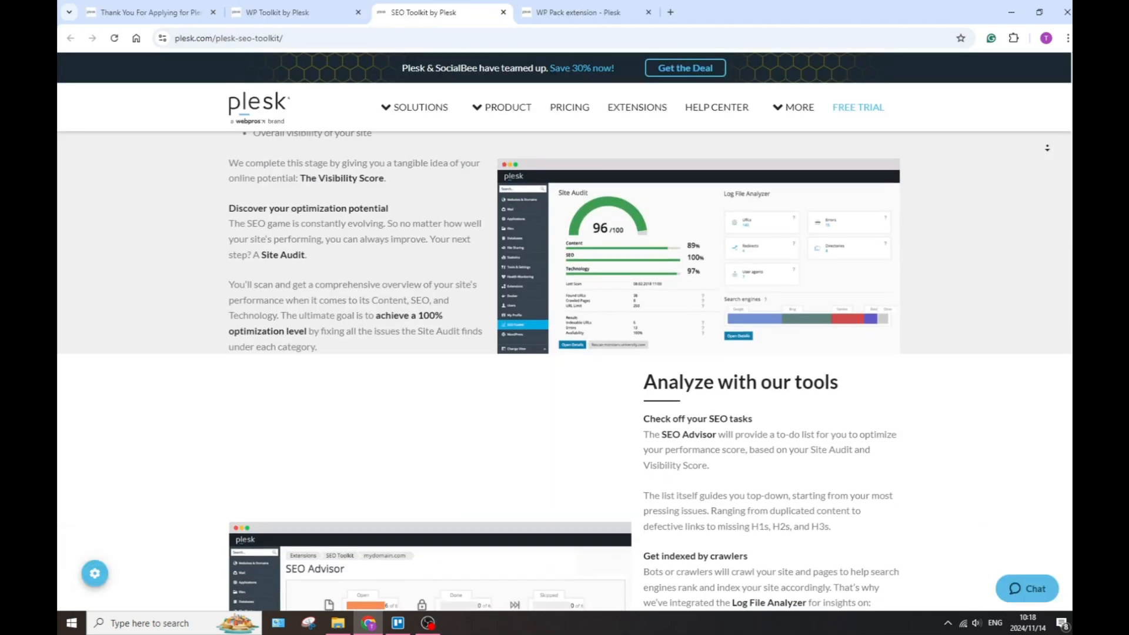
Scroll the SEO Toolkit page past optimization tracking to the Free vs Paid plans table and newsletter signup
{"action": "scroll", "scroll_direction": "down", "scroll_amount": 3}
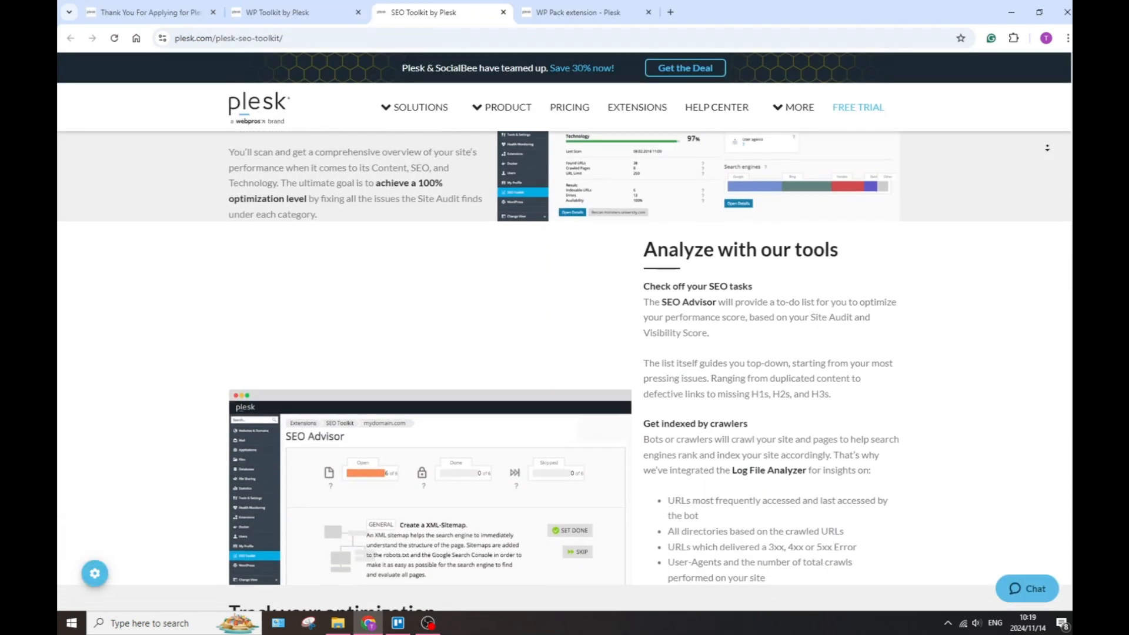
{"action": "scroll", "scroll_direction": "down", "scroll_amount": 3}
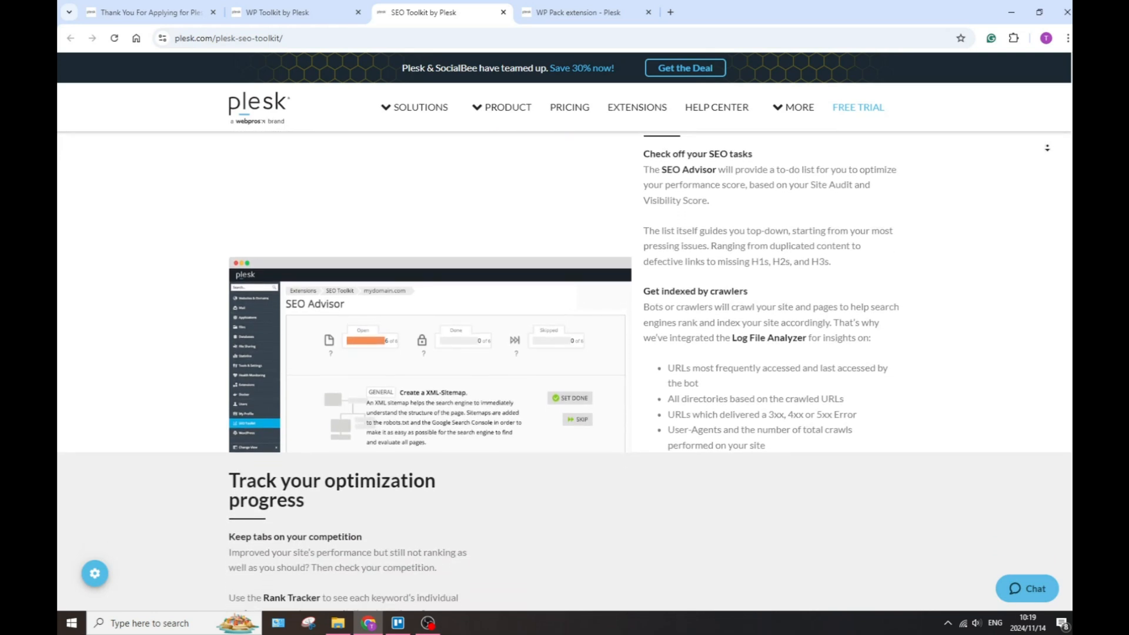
{"action": "scroll", "scroll_direction": "down", "scroll_amount": 3}
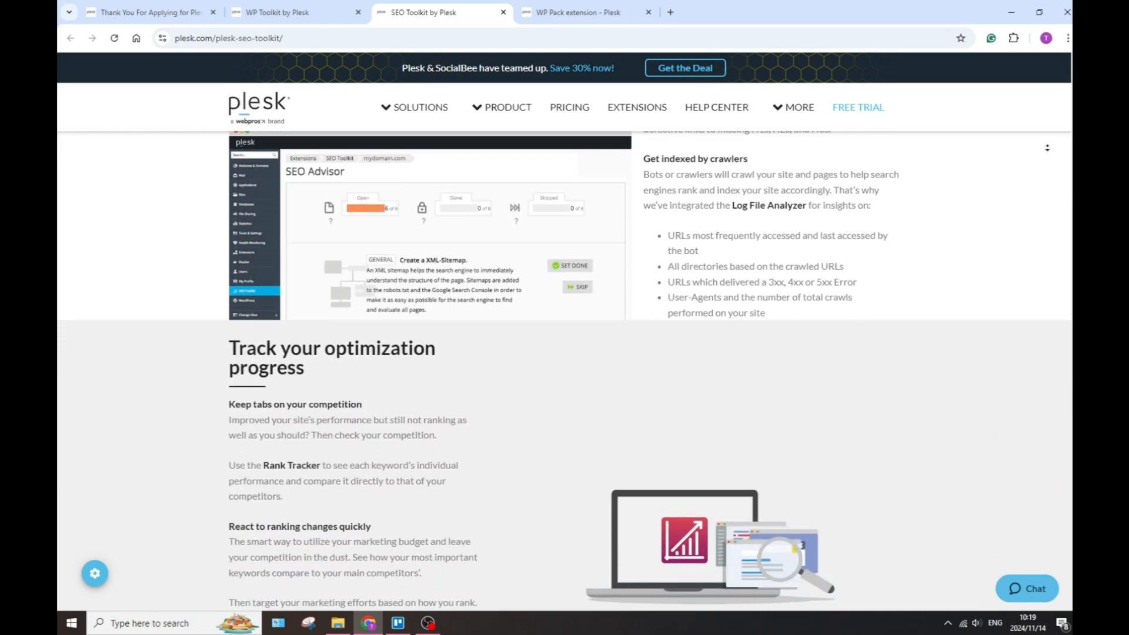
{"action": "scroll", "scroll_direction": "down", "scroll_amount": 3}
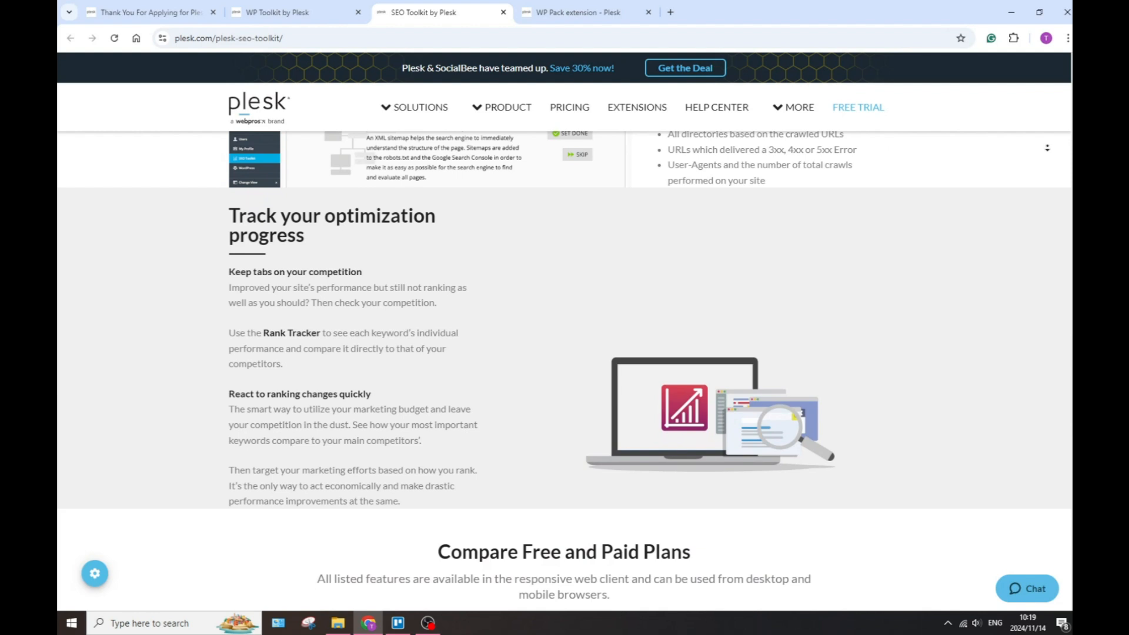
{"action": "scroll", "scroll_direction": "down", "scroll_amount": 3}
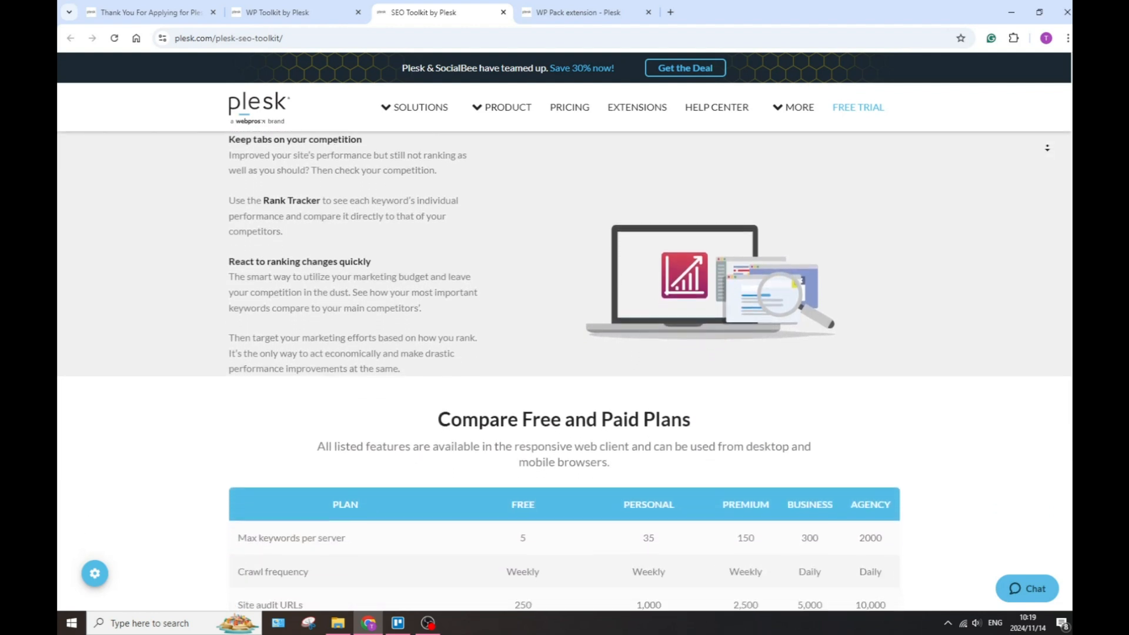
{"action": "scroll", "scroll_direction": "down", "scroll_amount": 3}
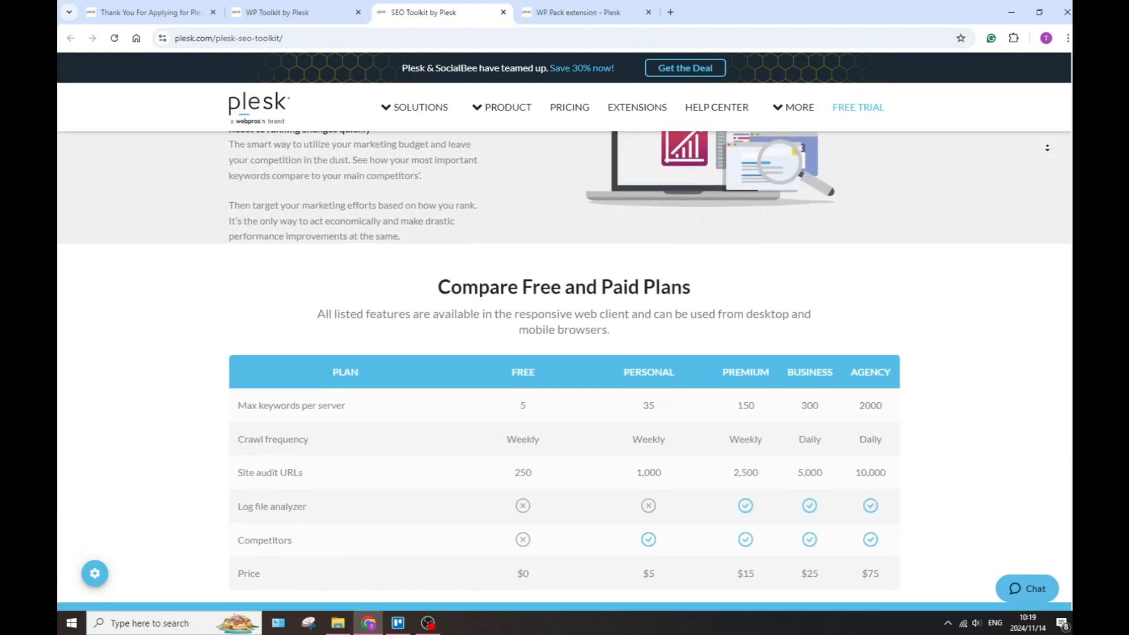
{"action": "scroll", "scroll_direction": "down", "scroll_amount": 3}
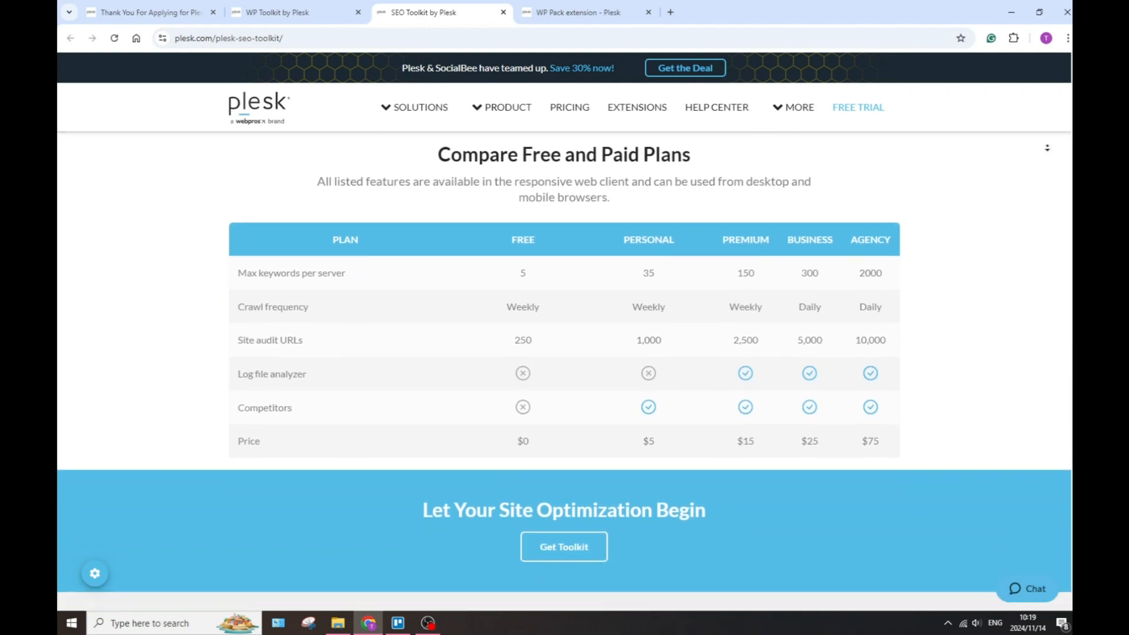
{"action": "scroll", "scroll_direction": "down", "scroll_amount": 3}
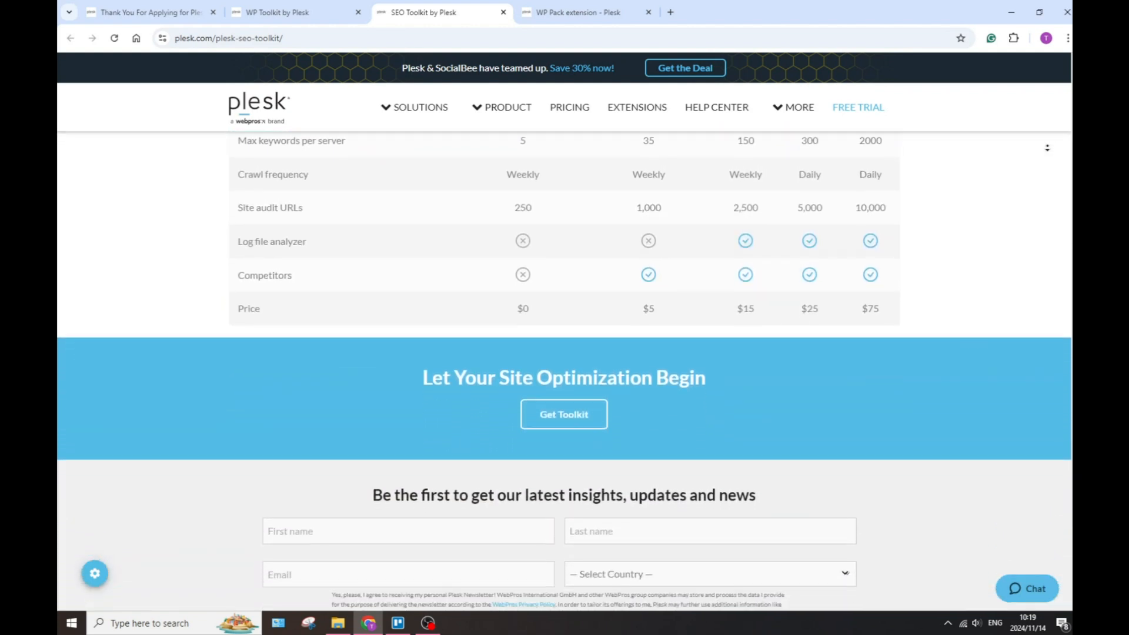
{"action": "scroll", "scroll_direction": "down", "scroll_amount": 3}
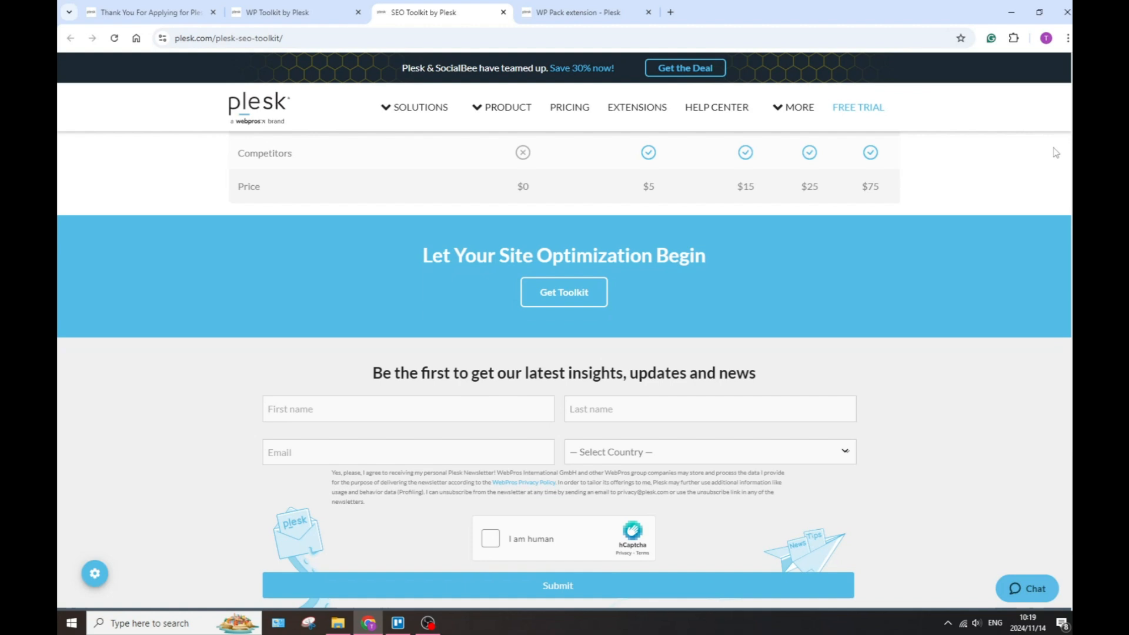
Switch to the WP Toolkit tab and scroll to the 'Pick the Right WP Toolkit edition' feature rows
{"action": "left_click", "coordinate": [278, 12]}
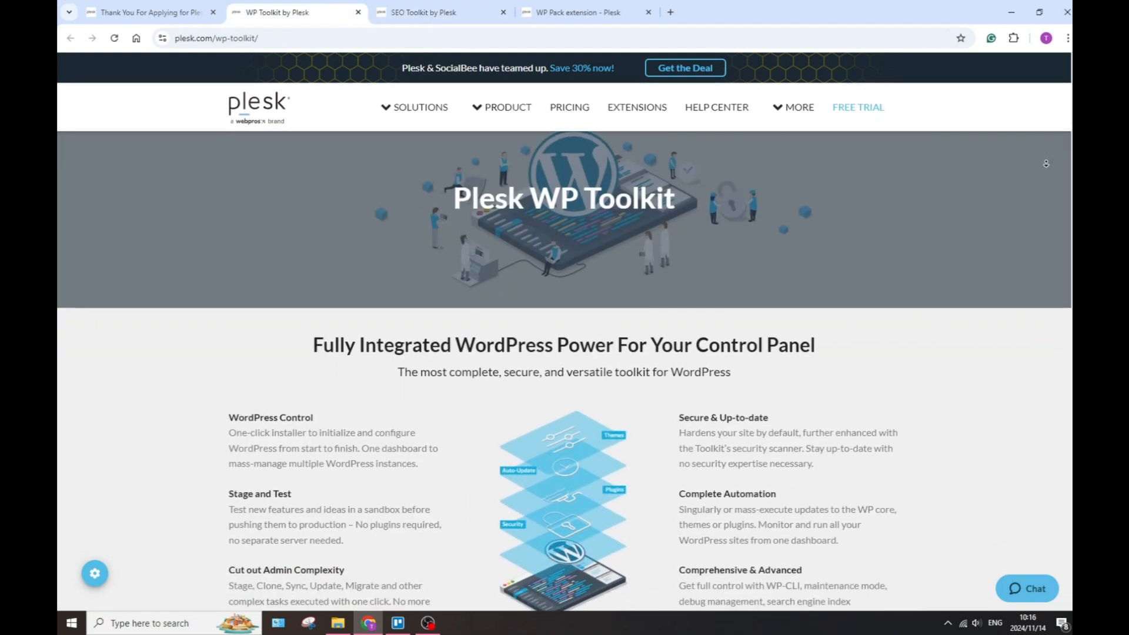
{"action": "scroll", "scroll_direction": "down", "scroll_amount": 3}
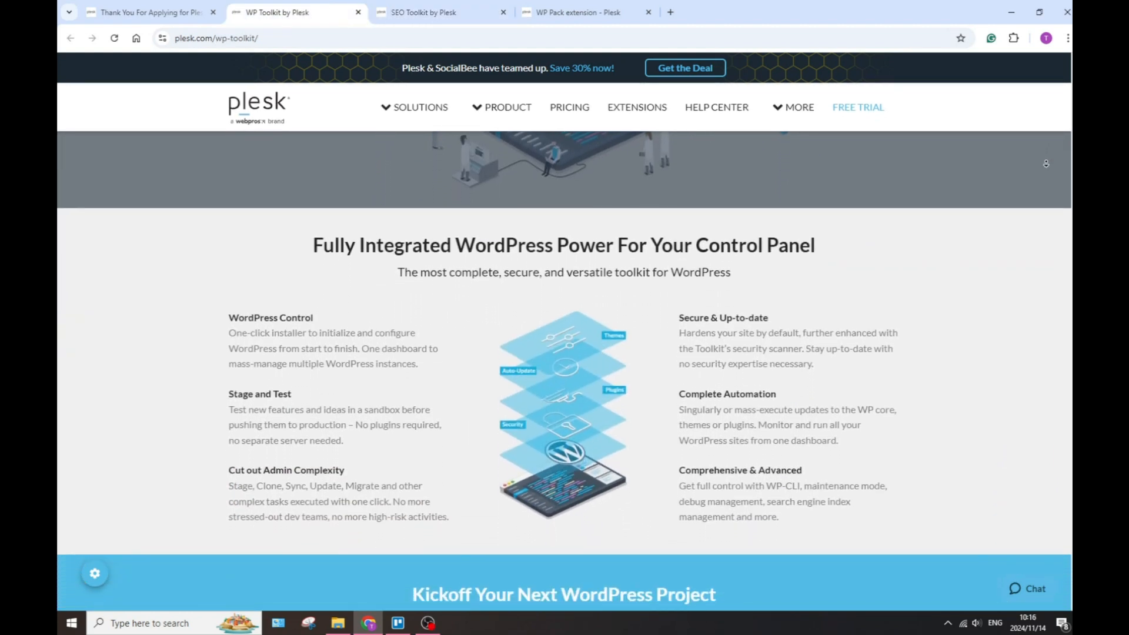
{"action": "scroll", "scroll_direction": "down", "scroll_amount": 3}
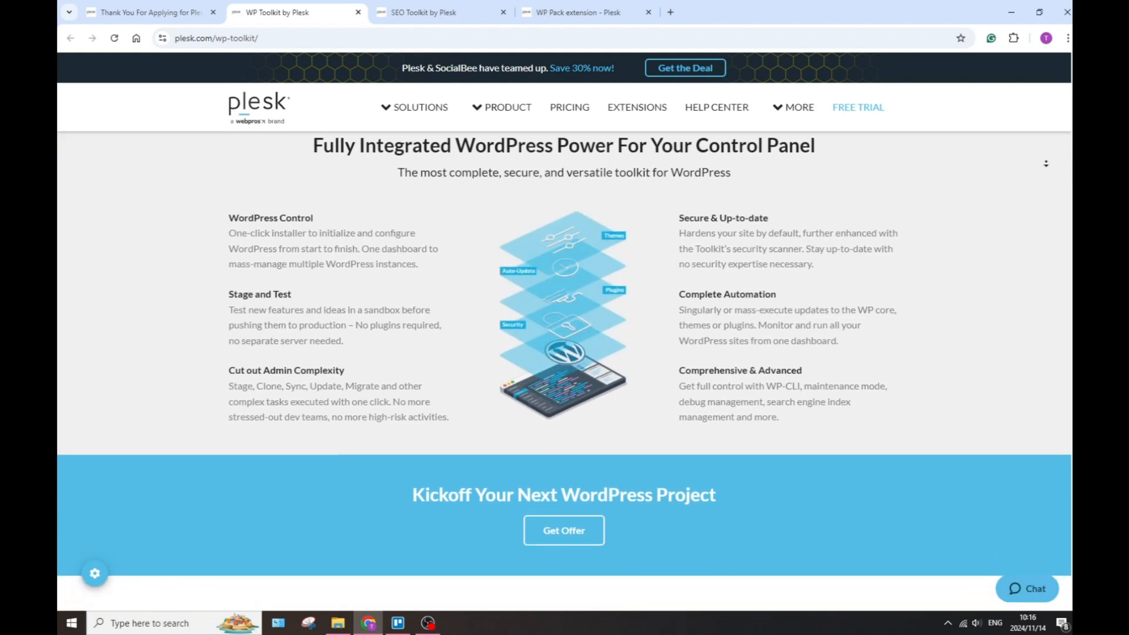
{"action": "scroll", "scroll_direction": "down", "scroll_amount": 3}
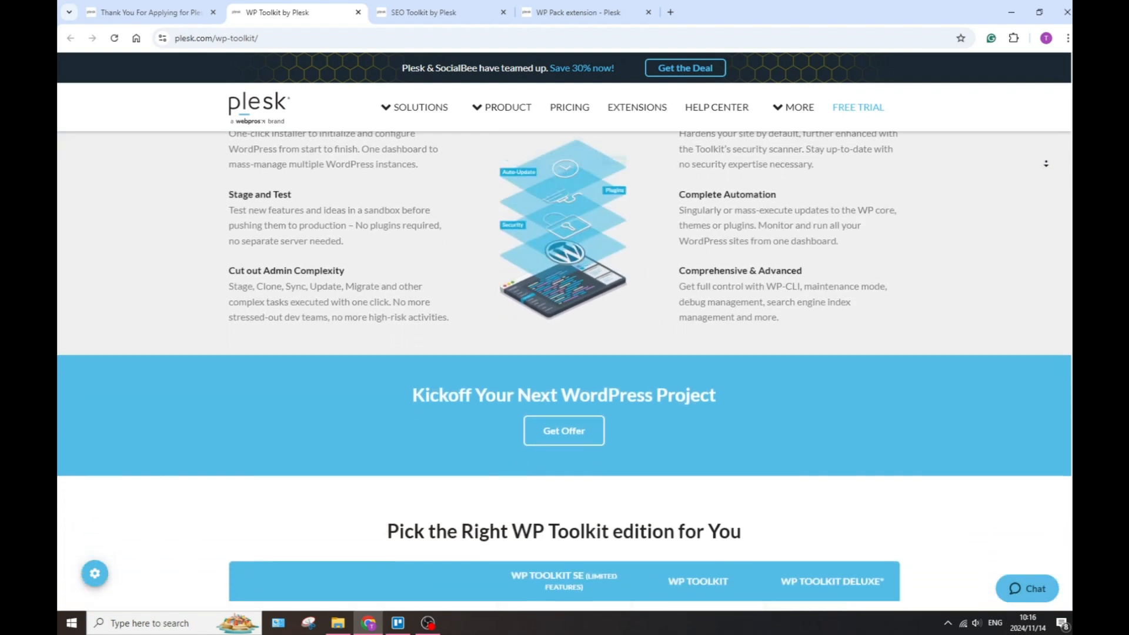
{"action": "scroll", "scroll_direction": "down", "scroll_amount": 3}
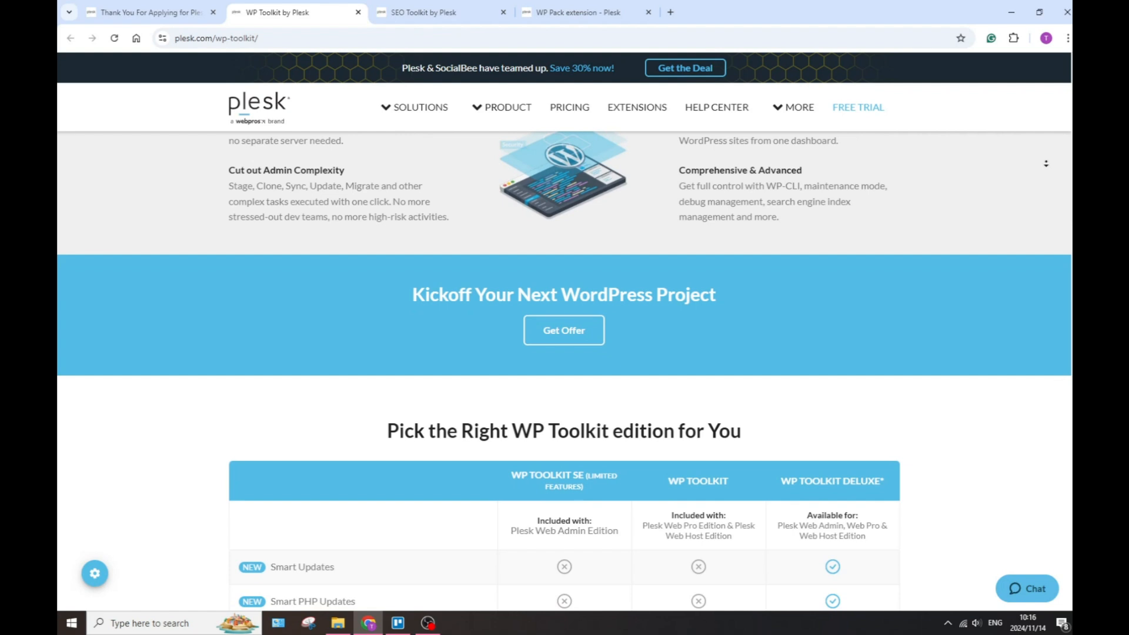
{"action": "scroll", "scroll_direction": "down", "scroll_amount": 3}
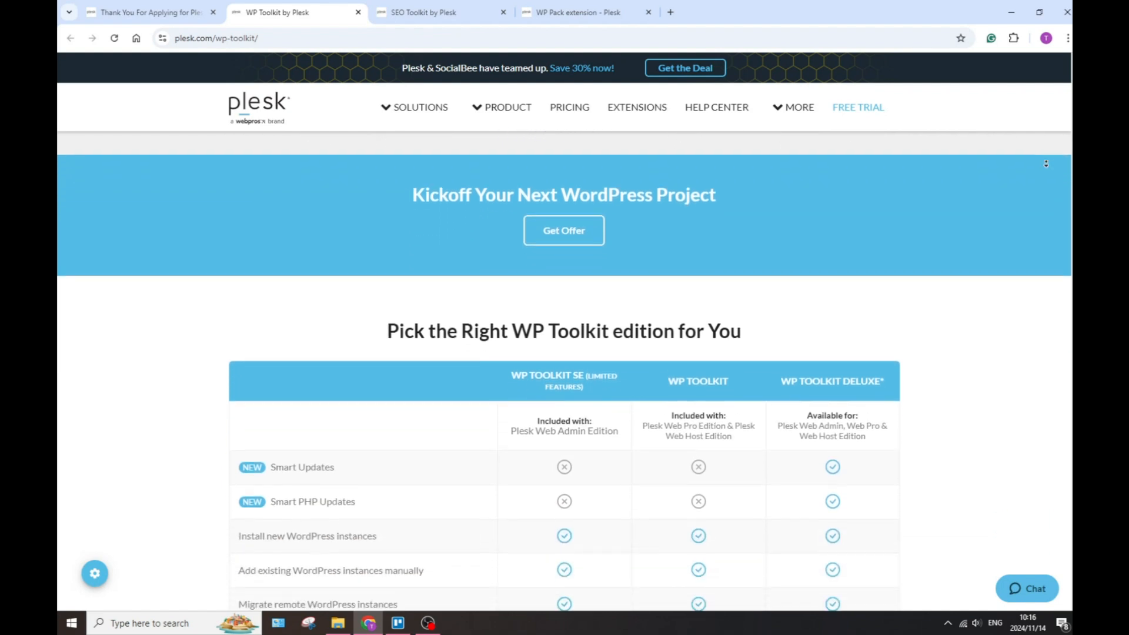
{"action": "scroll", "scroll_direction": "down", "scroll_amount": 3}
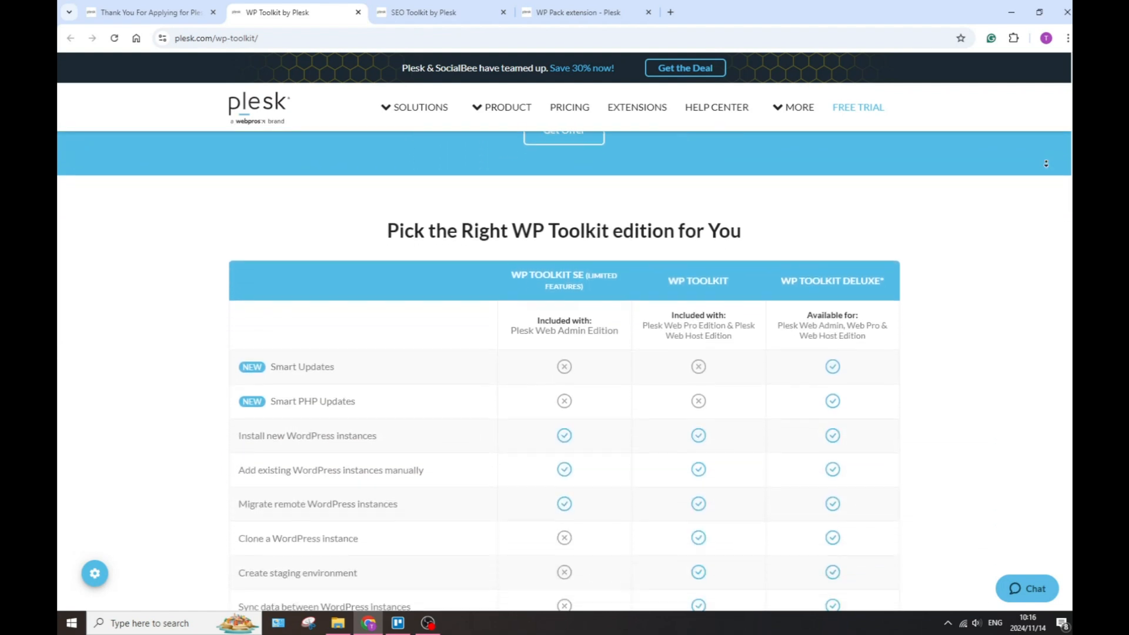
{"action": "scroll", "scroll_direction": "down", "scroll_amount": 3}
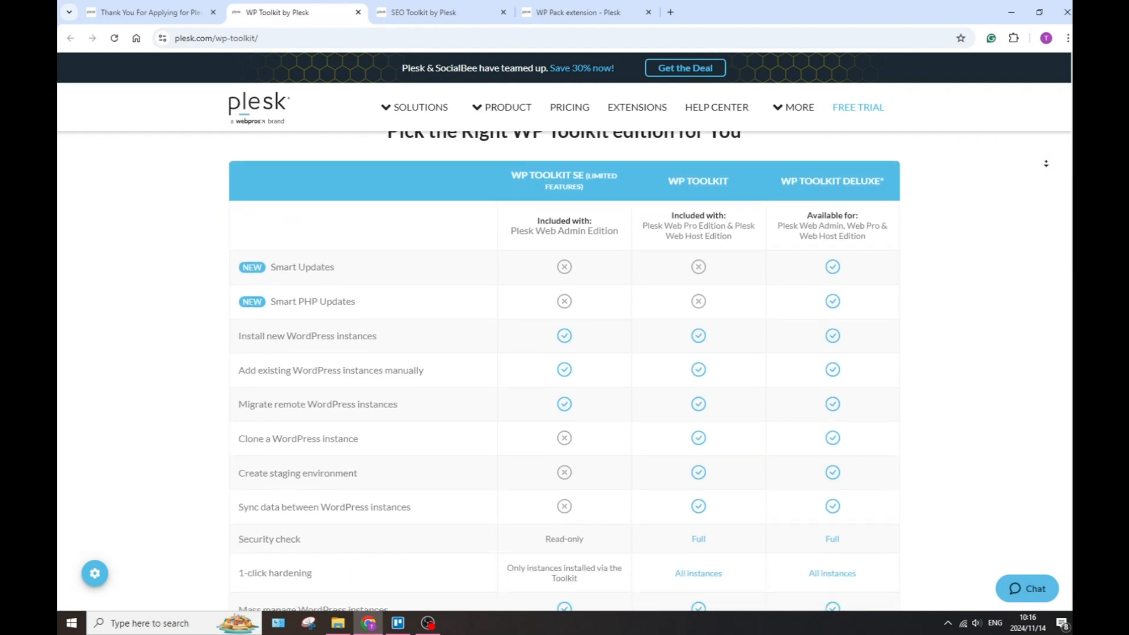
{"action": "scroll", "scroll_direction": "down", "scroll_amount": 3}
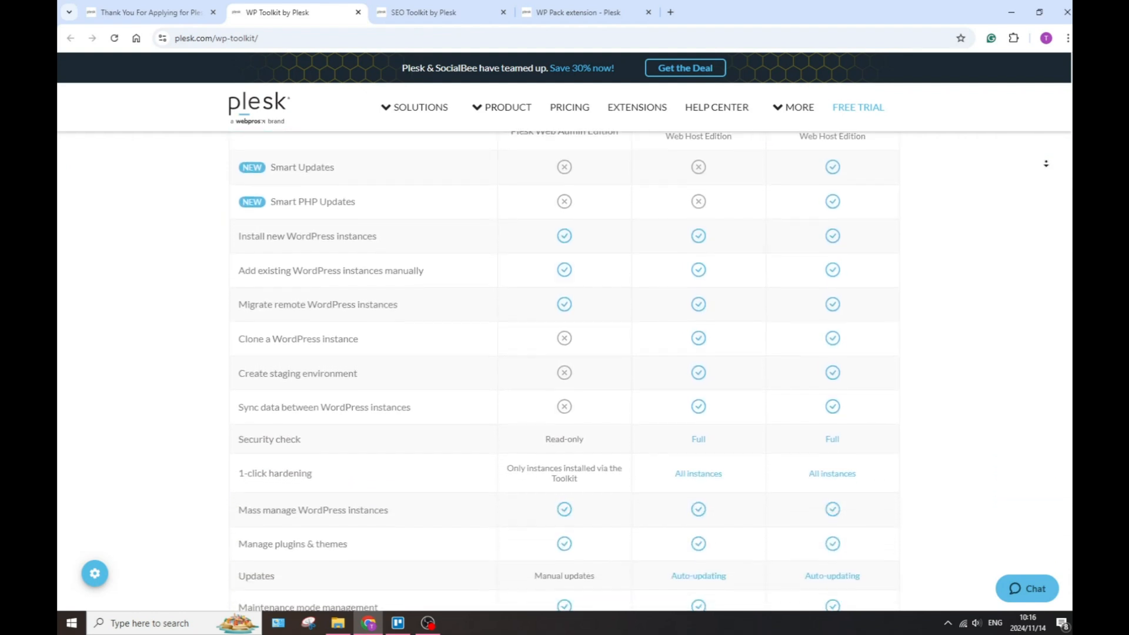